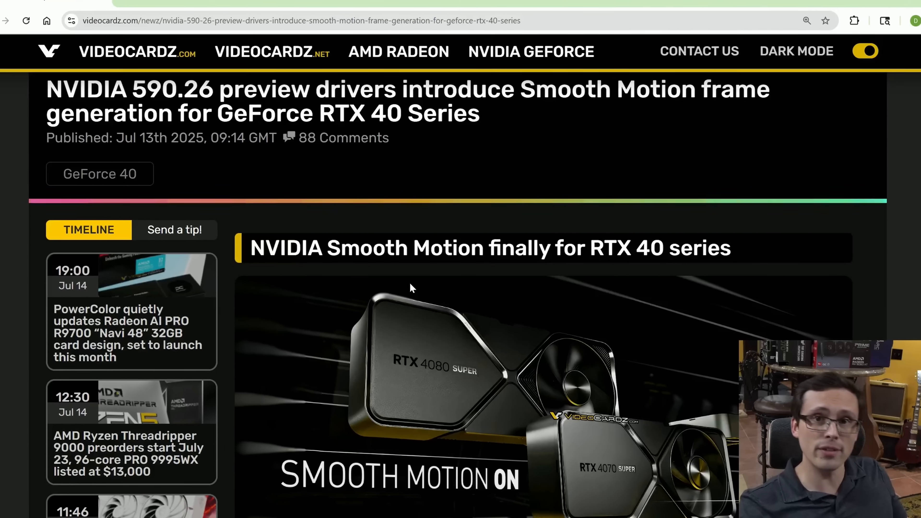
- Review Elden Ring's Driver Settings where Smooth Motion is greyed out, then return to the news article
key("F11")
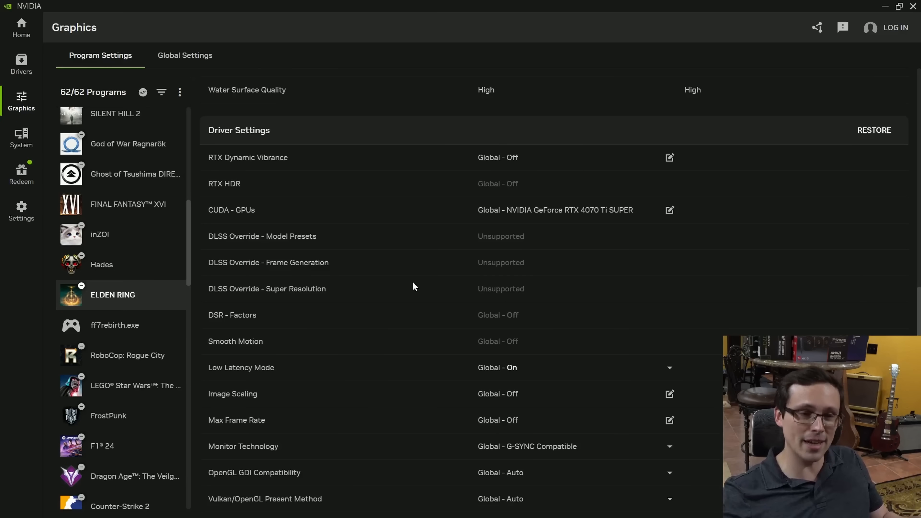
mouse_move(377, 183)
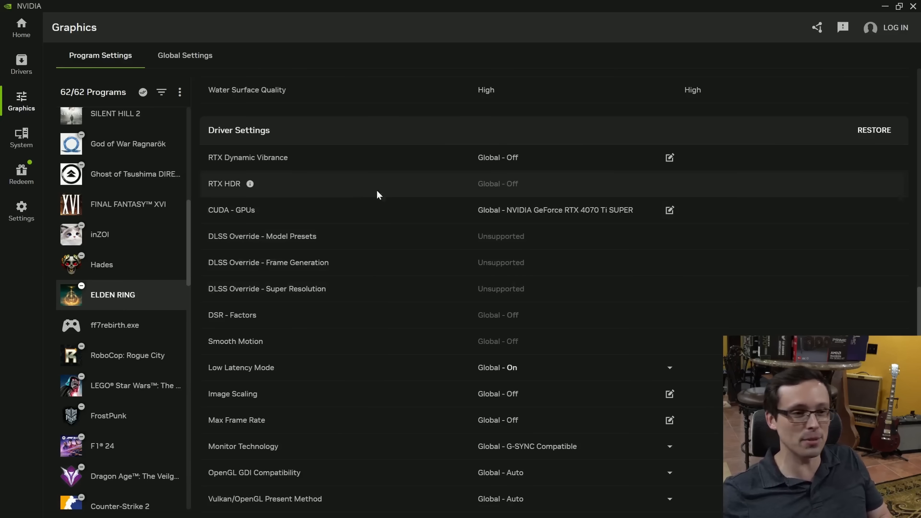
mouse_move(364, 236)
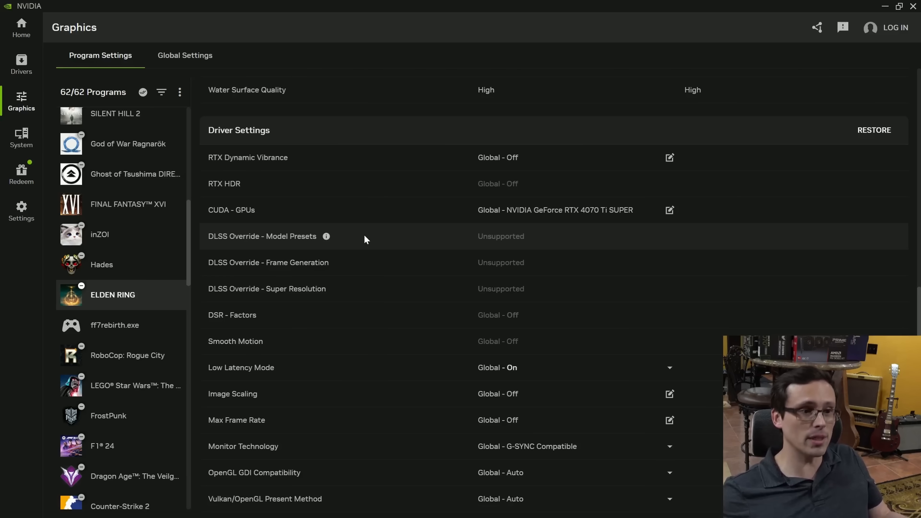
mouse_move(432, 298)
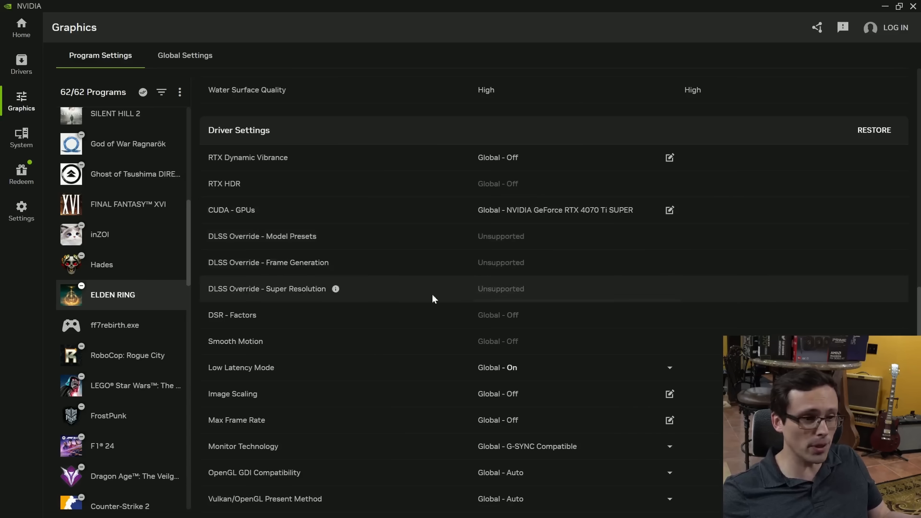
mouse_move(280, 282)
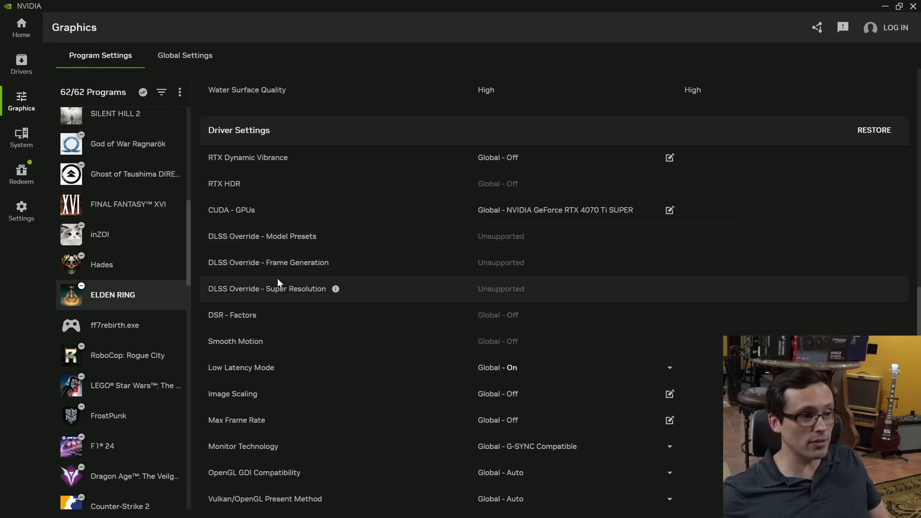
mouse_move(221, 270)
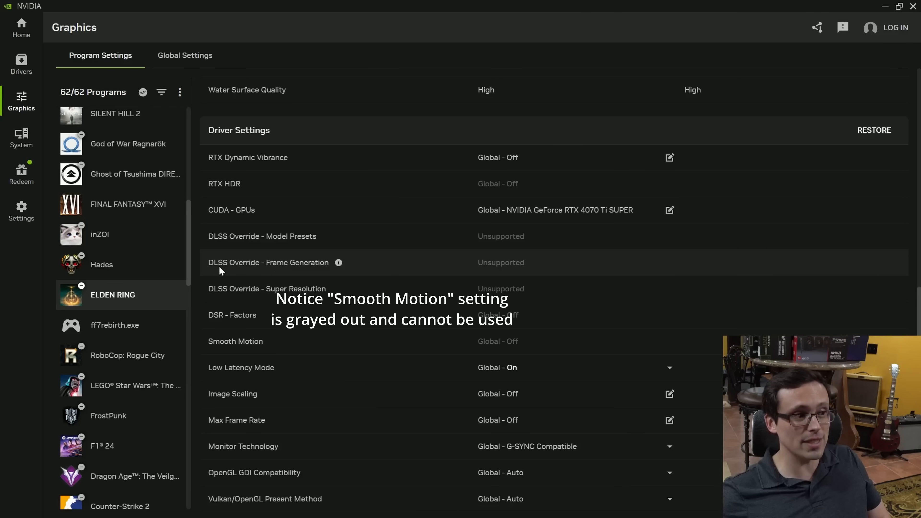
mouse_move(317, 280)
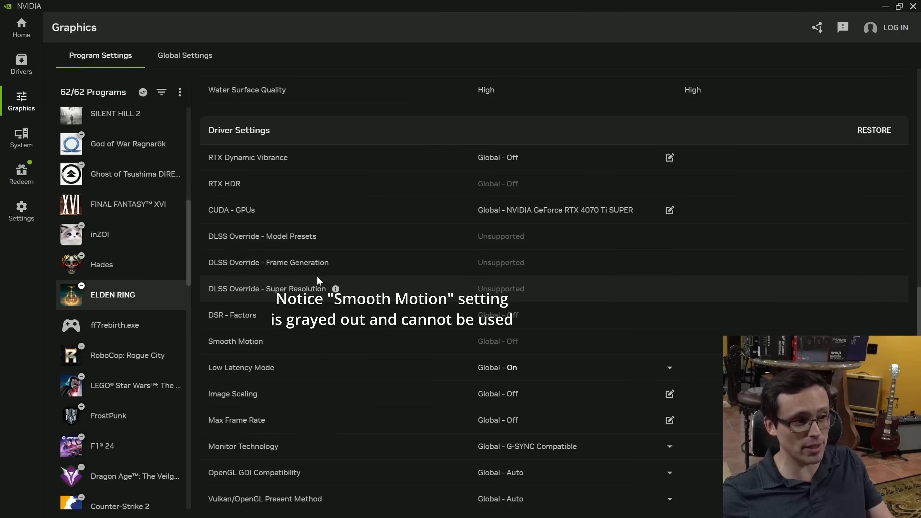
mouse_move(310, 269)
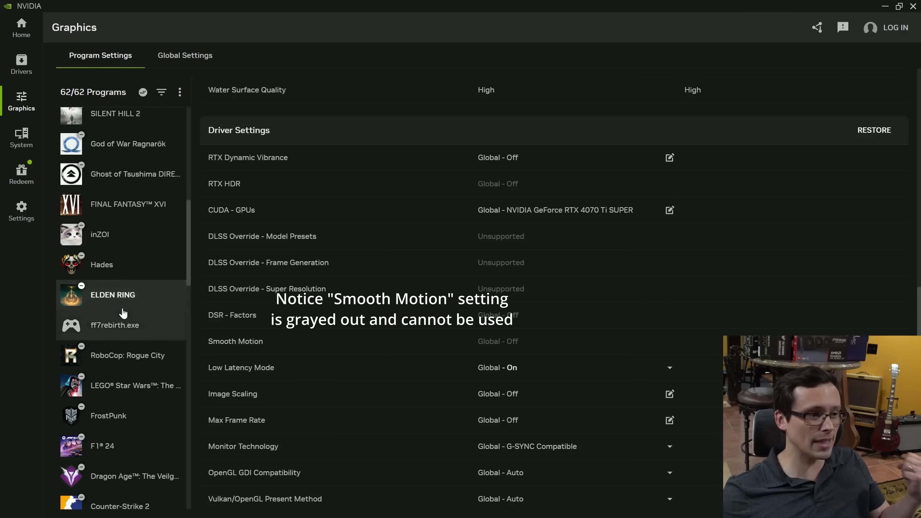
mouse_move(178, 248)
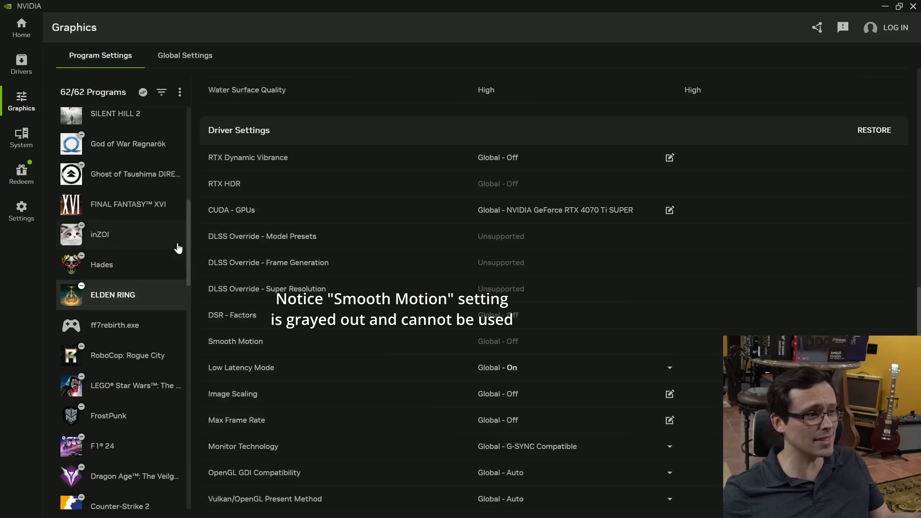
scroll("up", 3)
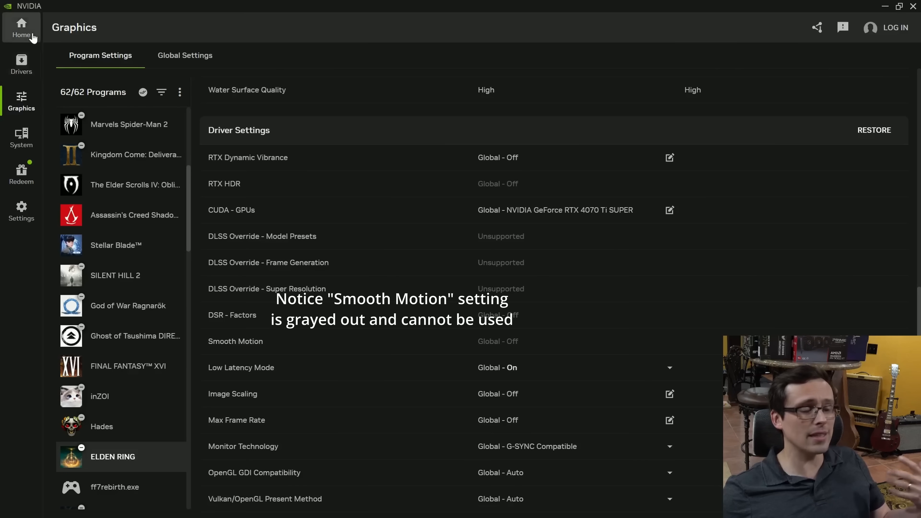
mouse_move(21, 63)
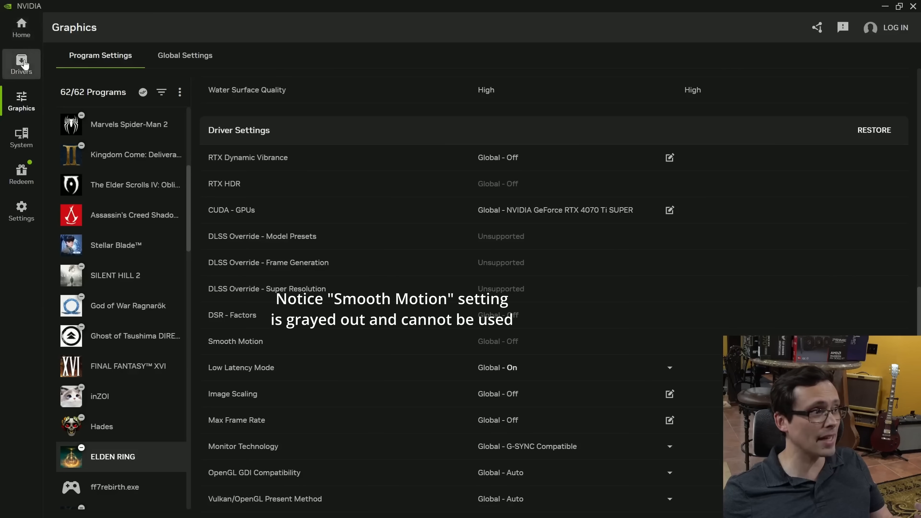
left_click(21, 64)
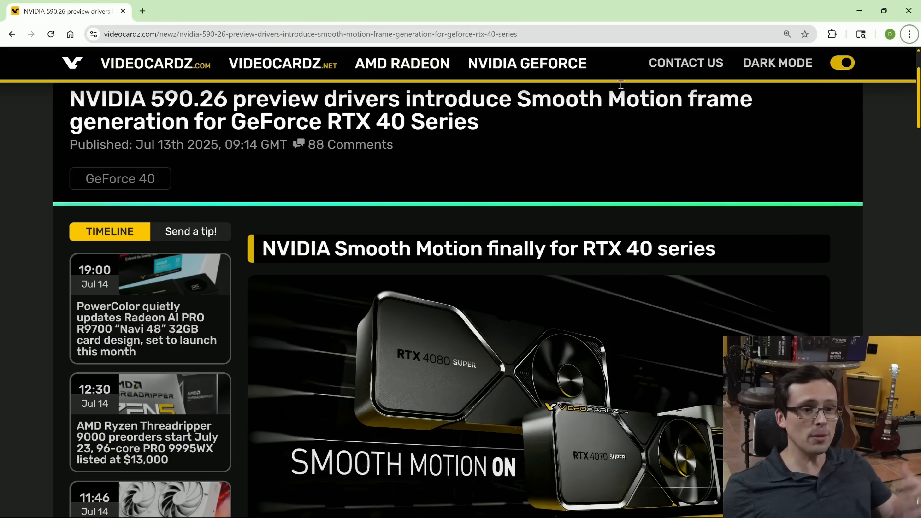
- Read down the Smooth Motion article and follow its 'here' link to the preview driver download
scroll("down", 3)
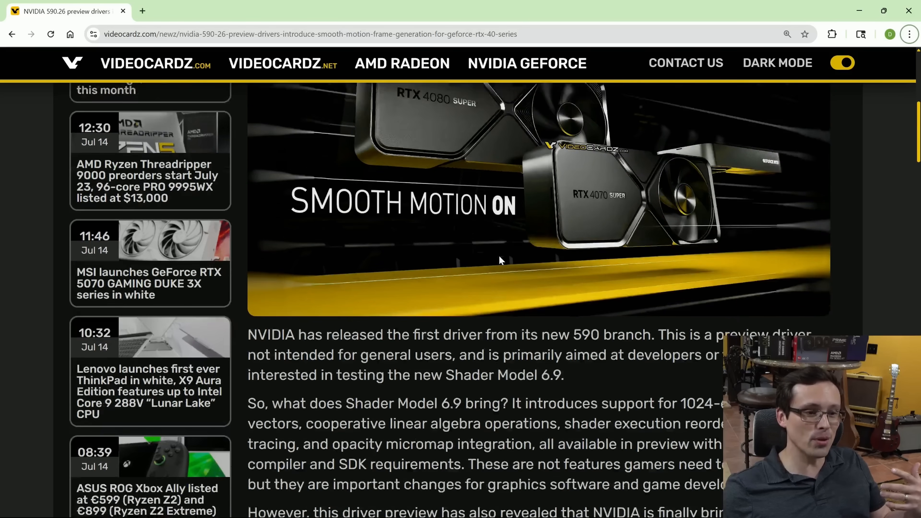
scroll("down", 3)
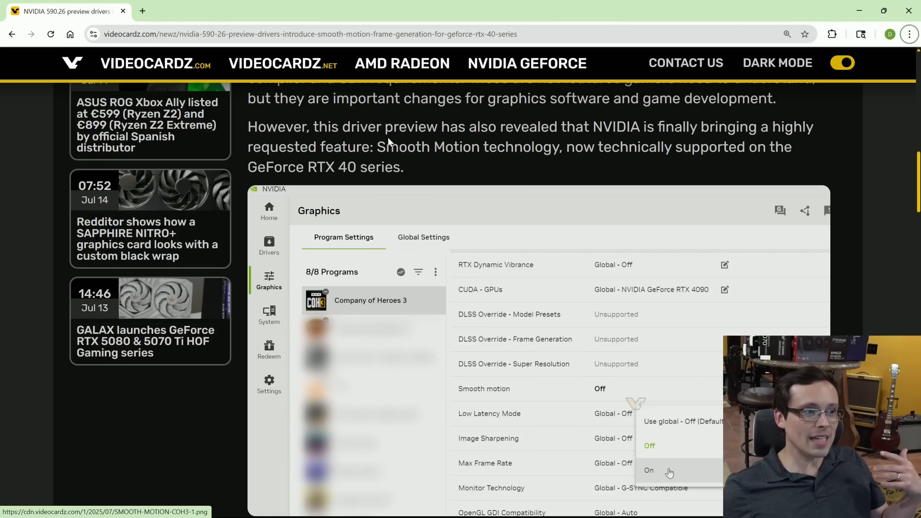
scroll("down", 3)
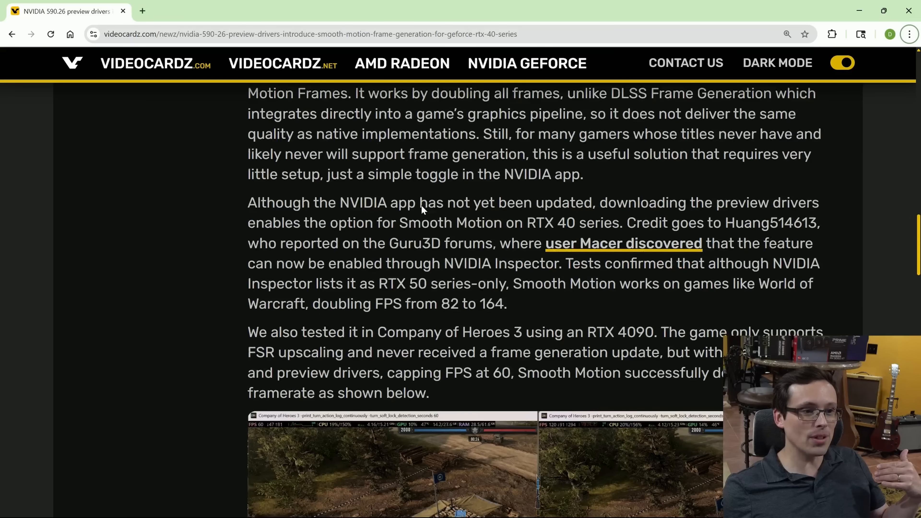
scroll("down", 3)
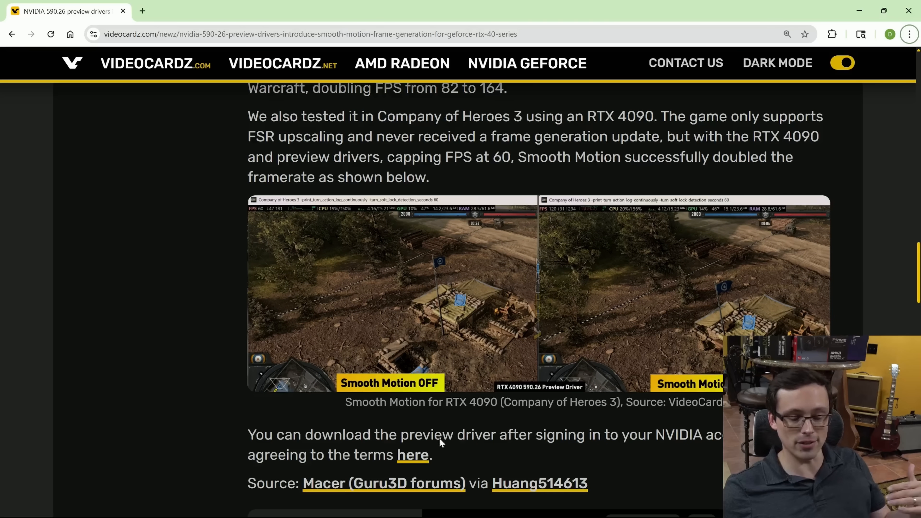
mouse_move(413, 456)
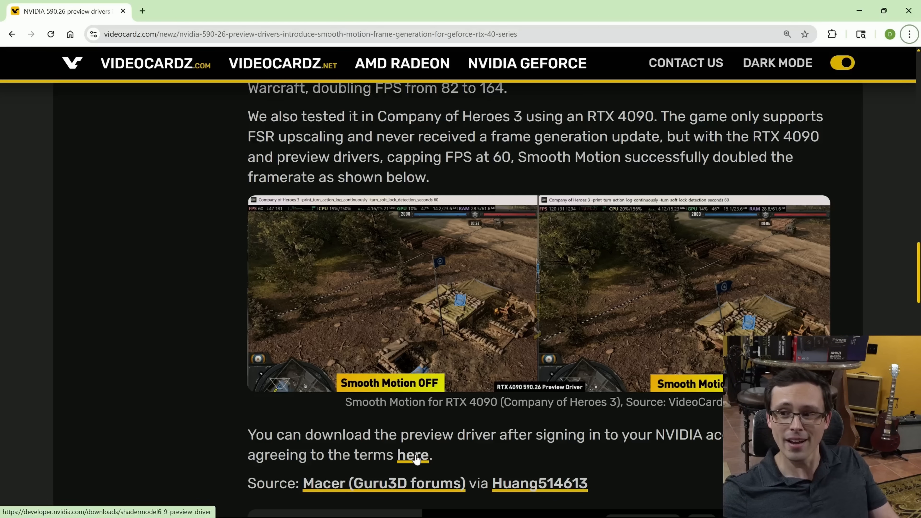
left_click(412, 454)
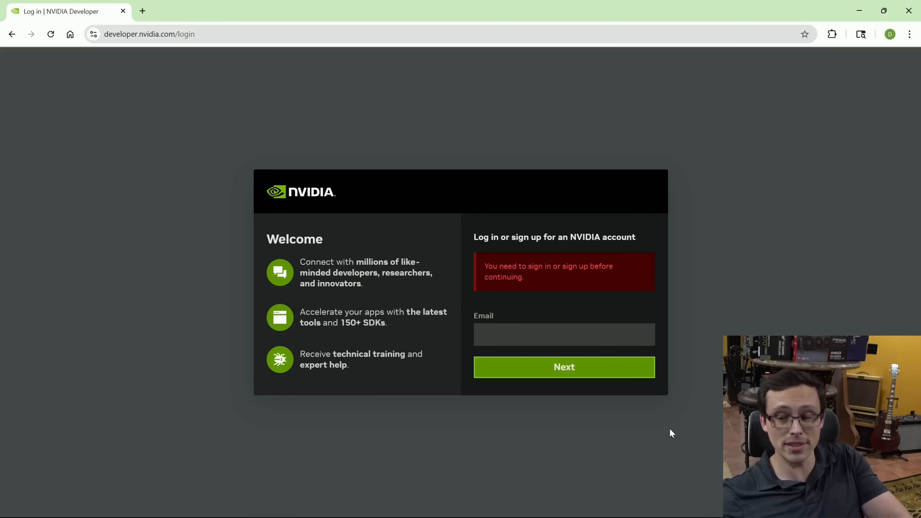
- Sign in to the NVIDIA Developer account to download the 590.26 Game Ready preview driver
left_click(563, 334)
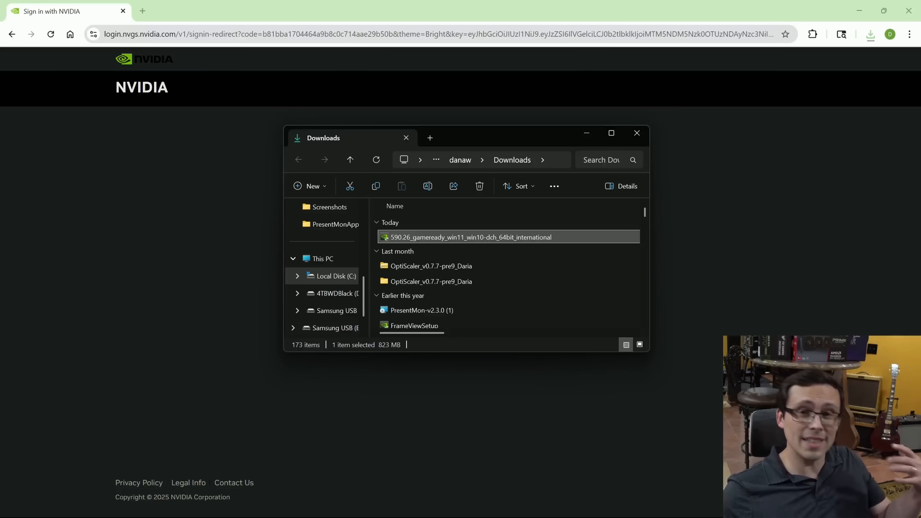
mouse_move(403, 243)
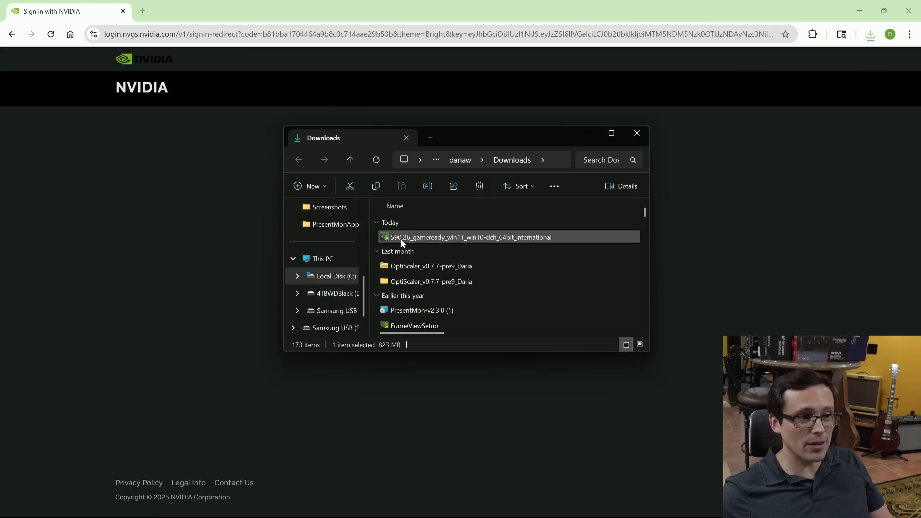
mouse_move(438, 241)
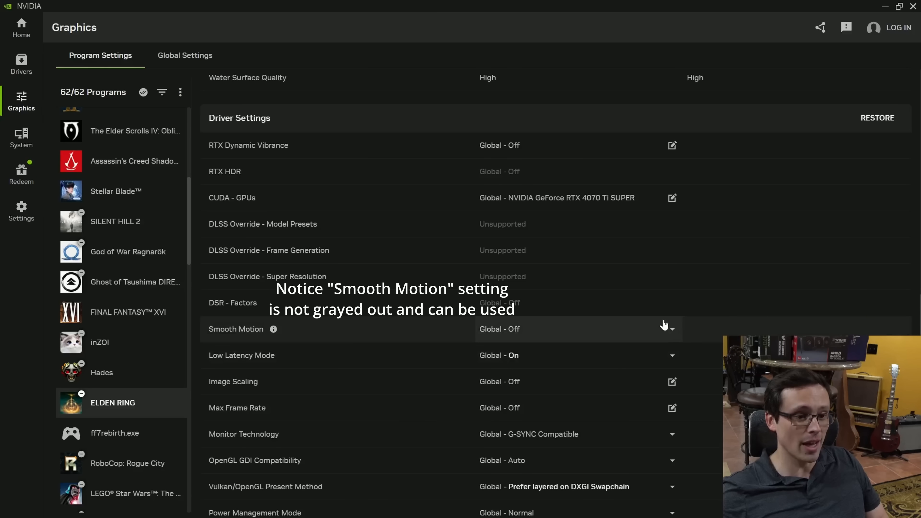
- Set Smooth Motion to On for ELDEN RING, switching Low Latency Mode to Ultra
left_click(672, 329)
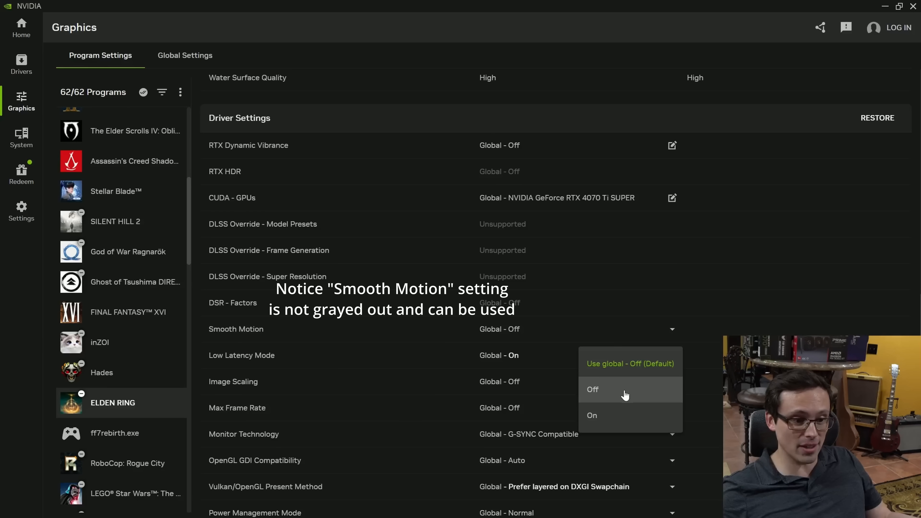
left_click(593, 416)
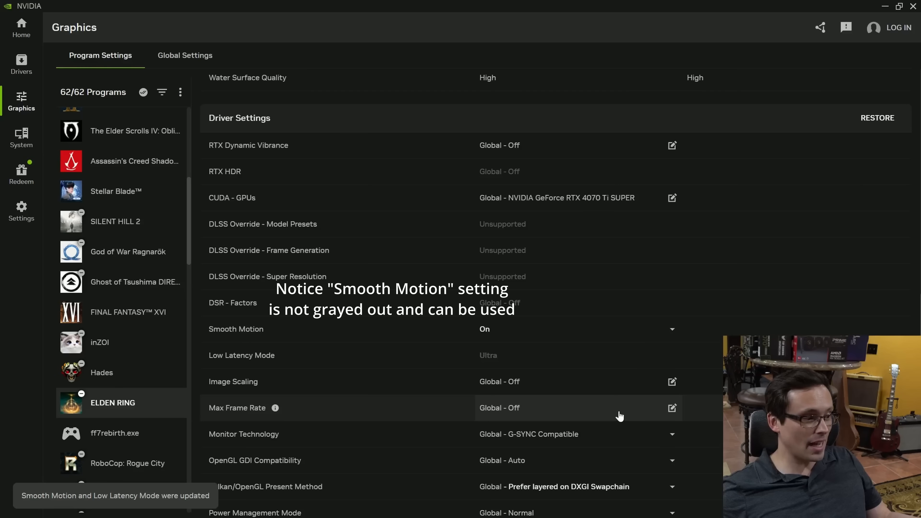
mouse_move(591, 401)
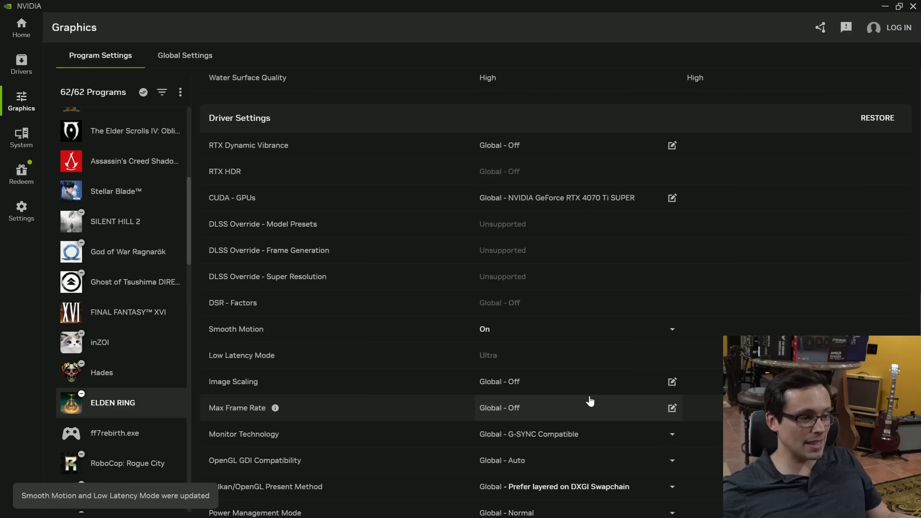
mouse_move(532, 340)
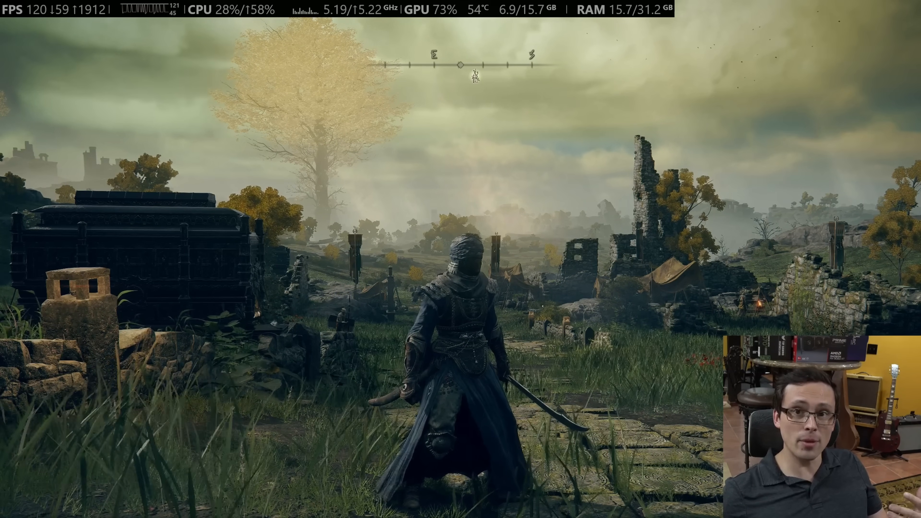
mouse_move(460, 259)
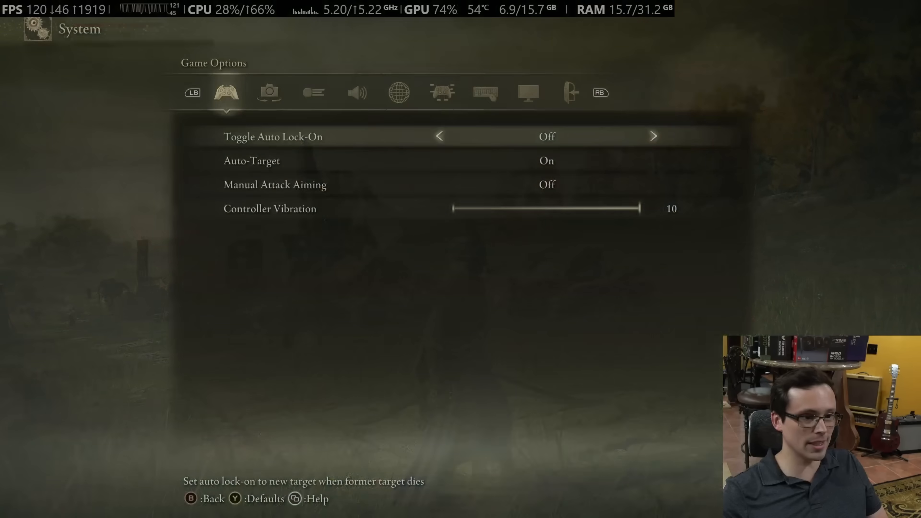
left_click(528, 92)
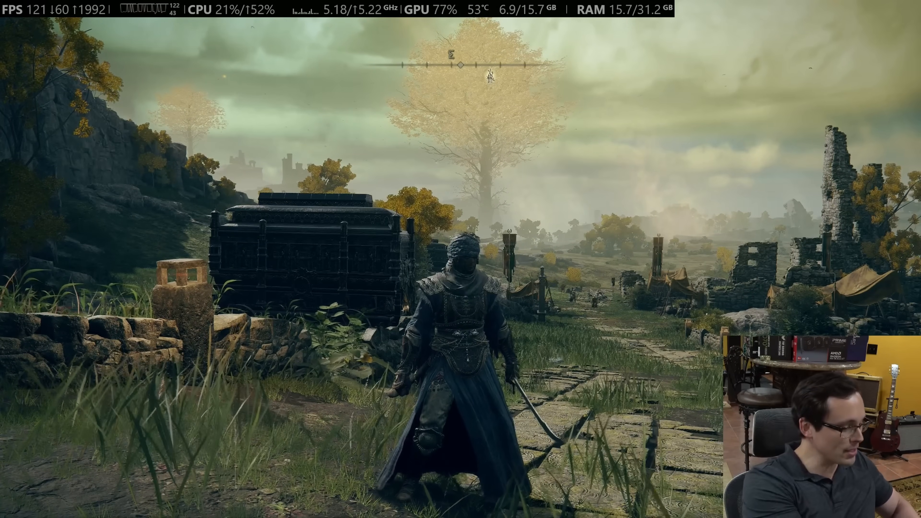
key("shift+tab")
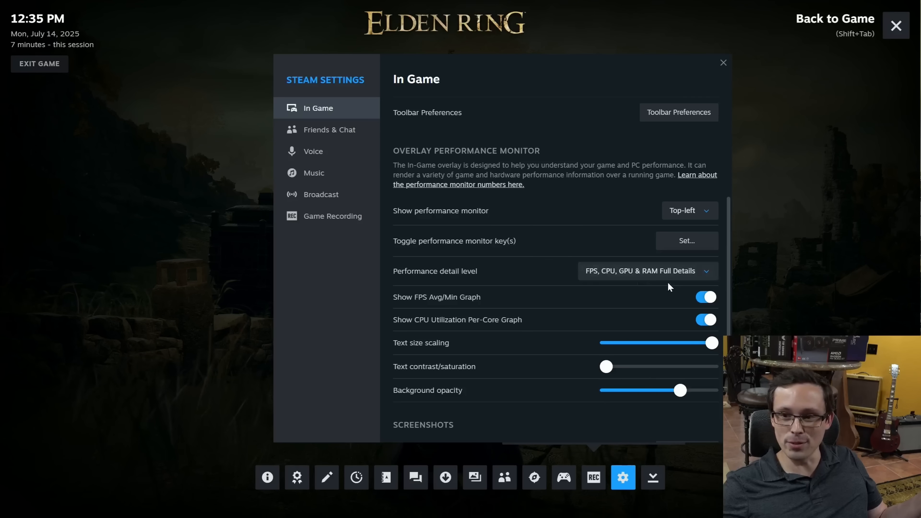
- Set Steam's performance detail level to 'FPS, CPU, GPU & RAM Full Details'
left_click(648, 271)
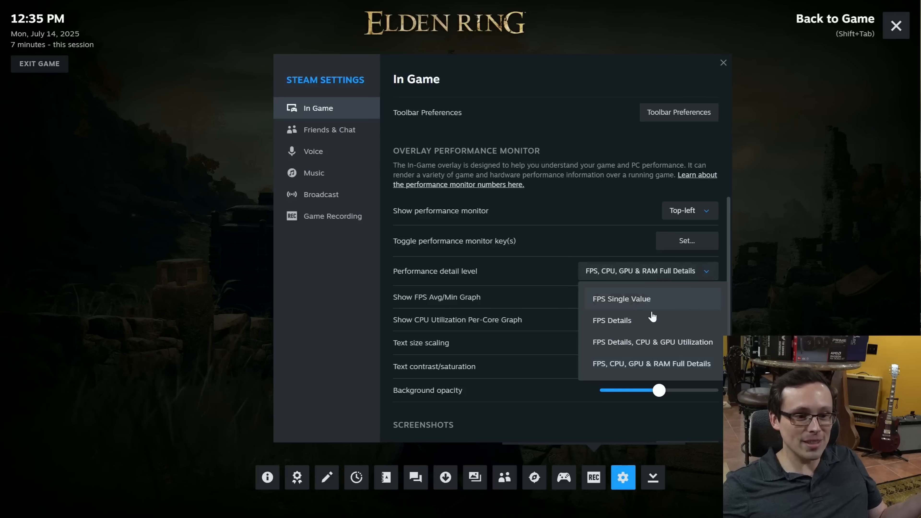
mouse_move(625, 312)
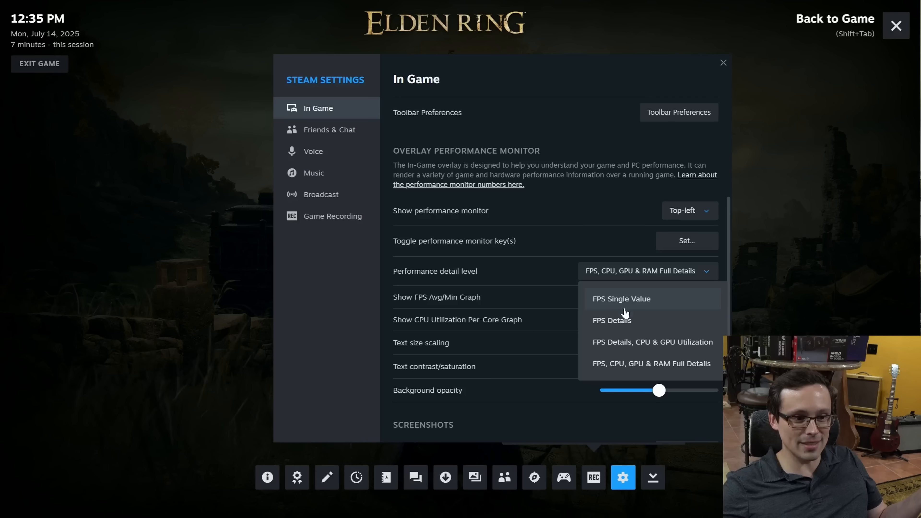
mouse_move(625, 320)
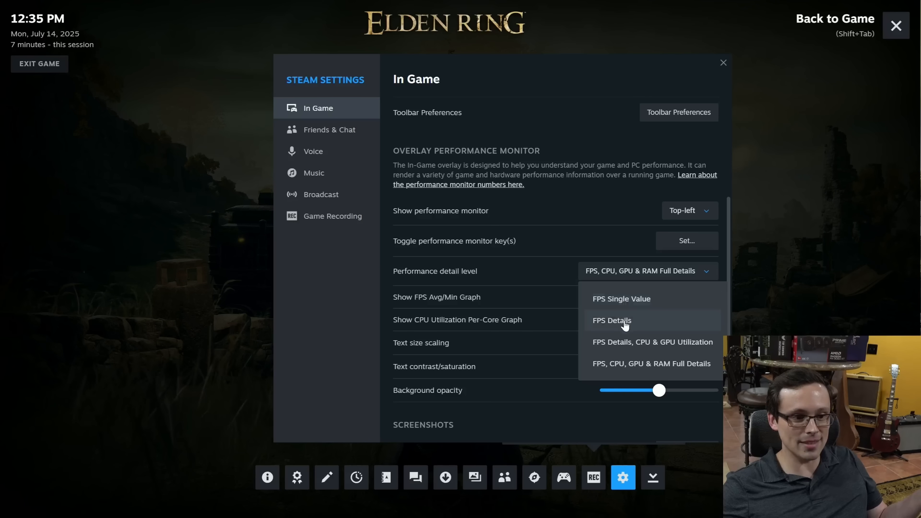
mouse_move(634, 369)
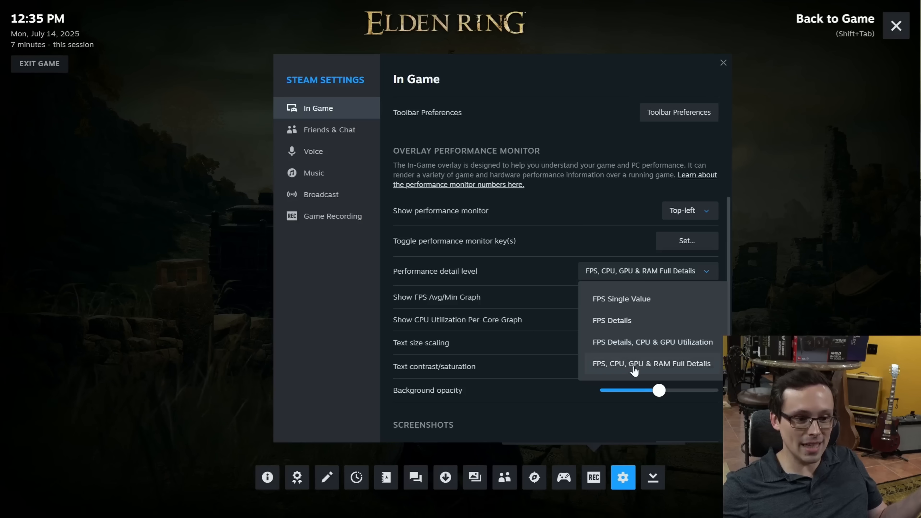
left_click(611, 320)
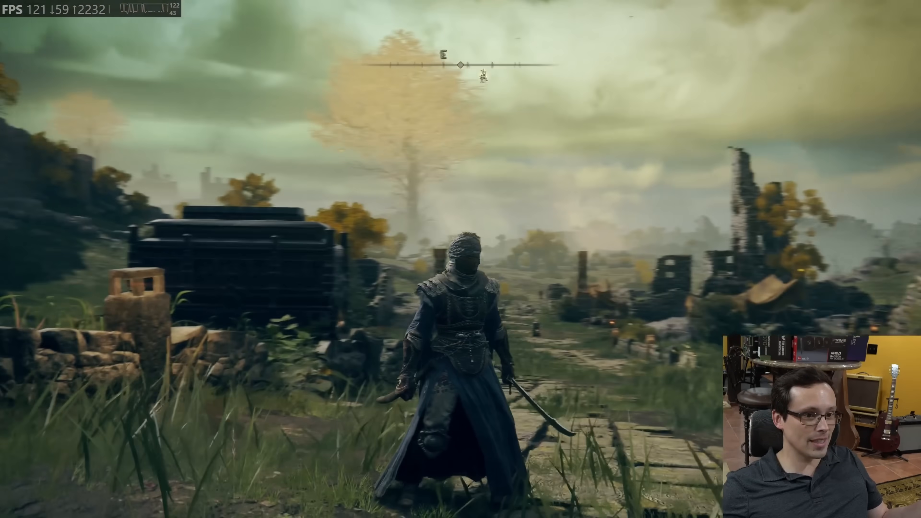
mouse_move(460, 259)
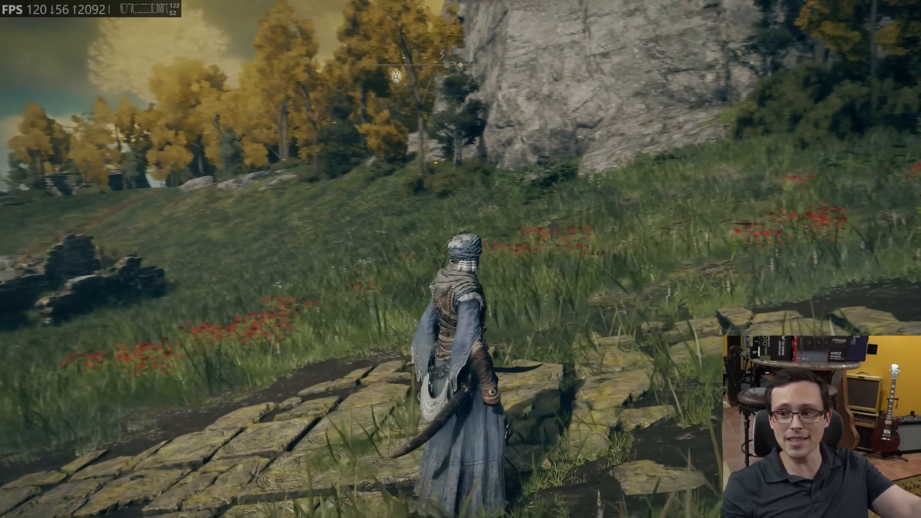
key("w")
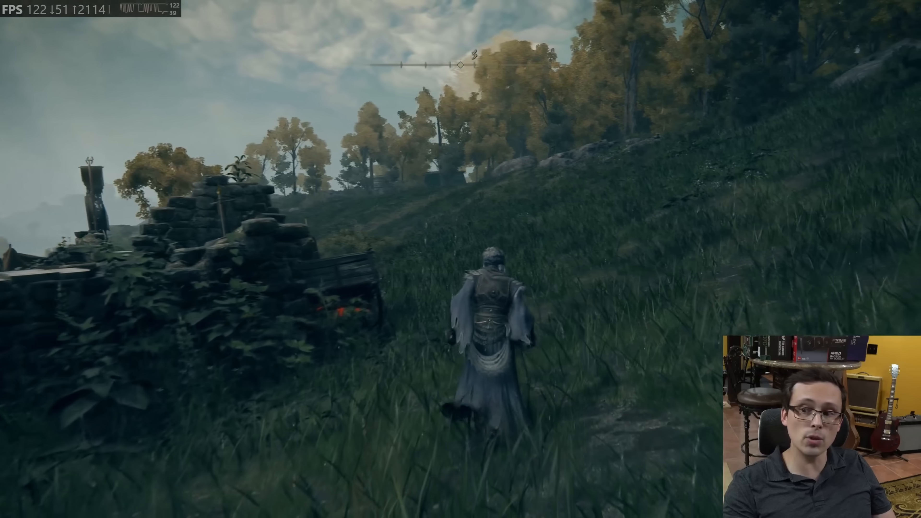
key("w")
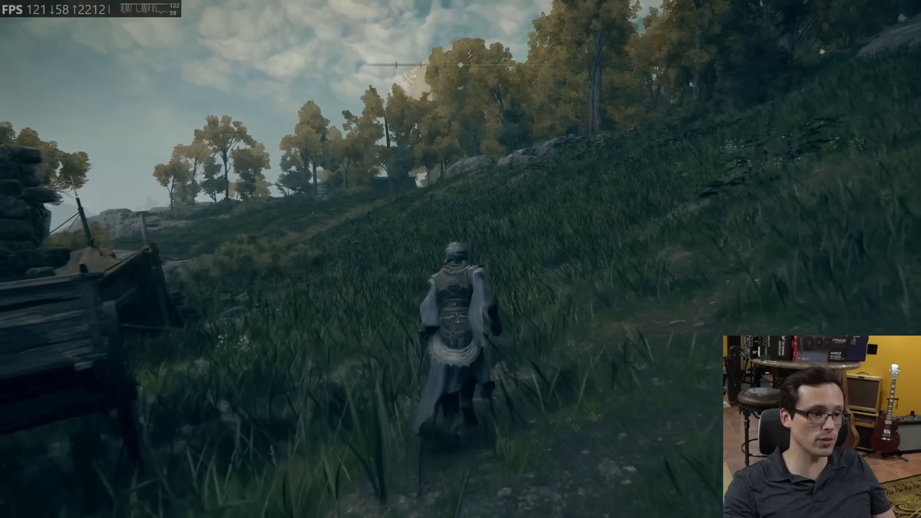
key("w")
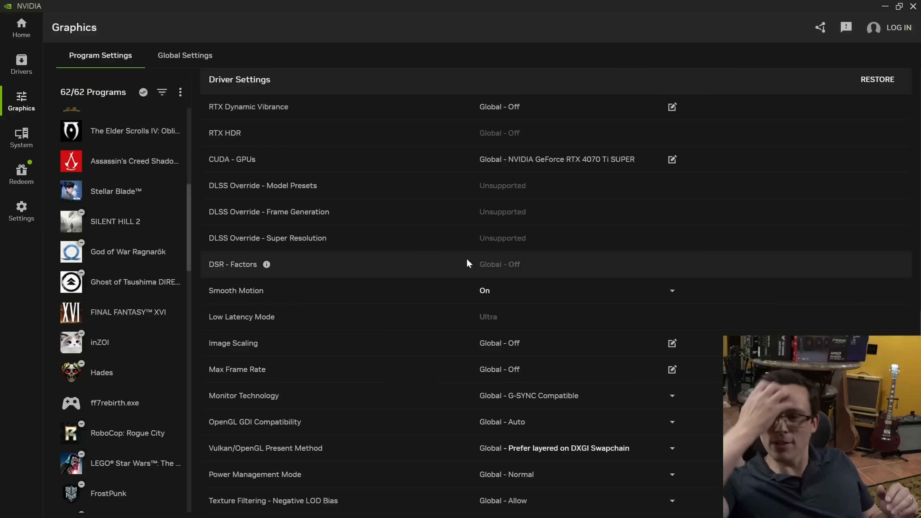
mouse_move(469, 283)
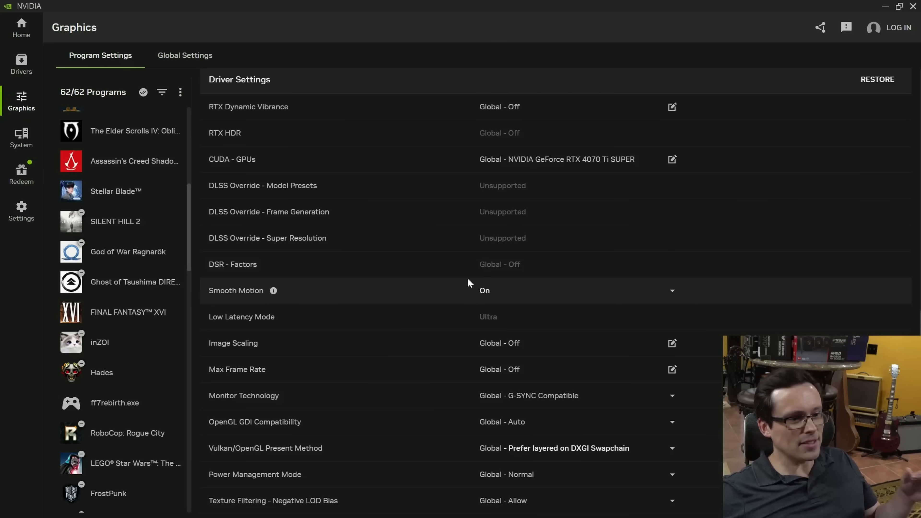
mouse_move(580, 306)
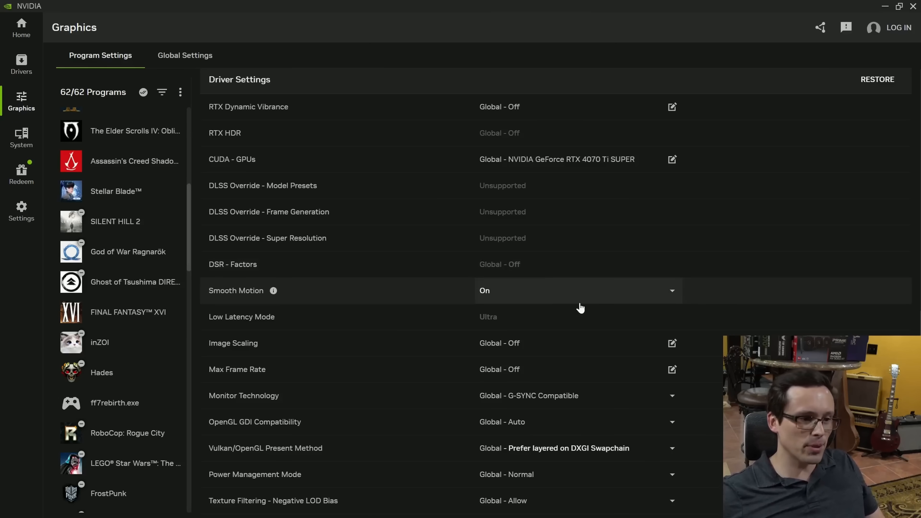
mouse_move(583, 304)
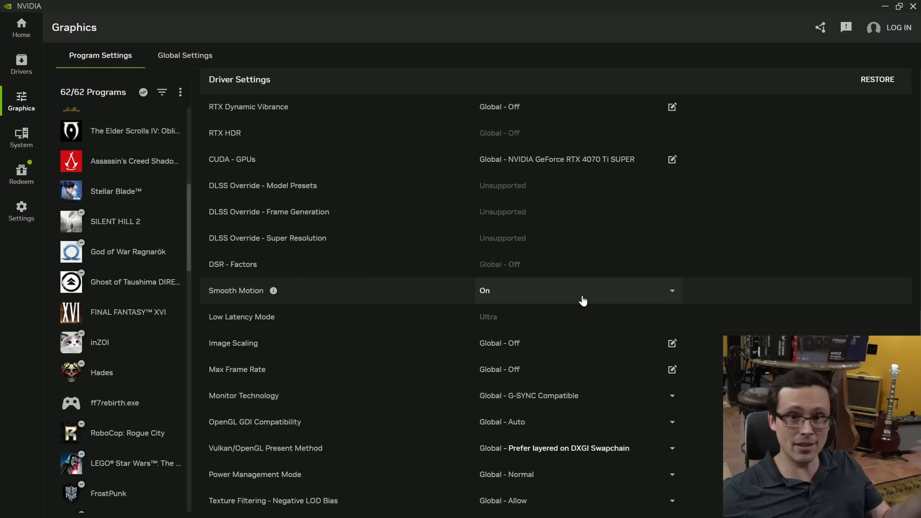
- Set Smooth Motion to Off for ELDEN RING, restoring Low Latency Mode to the global On setting
left_click(672, 290)
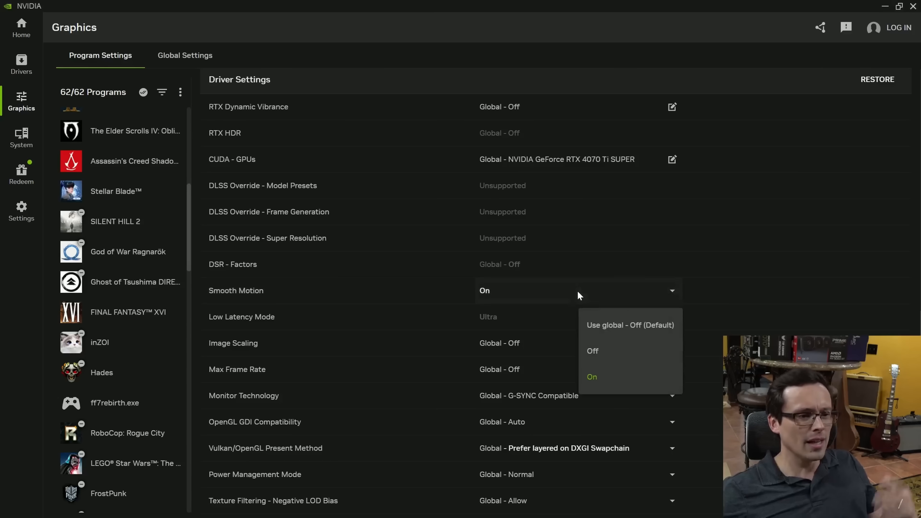
mouse_move(594, 351)
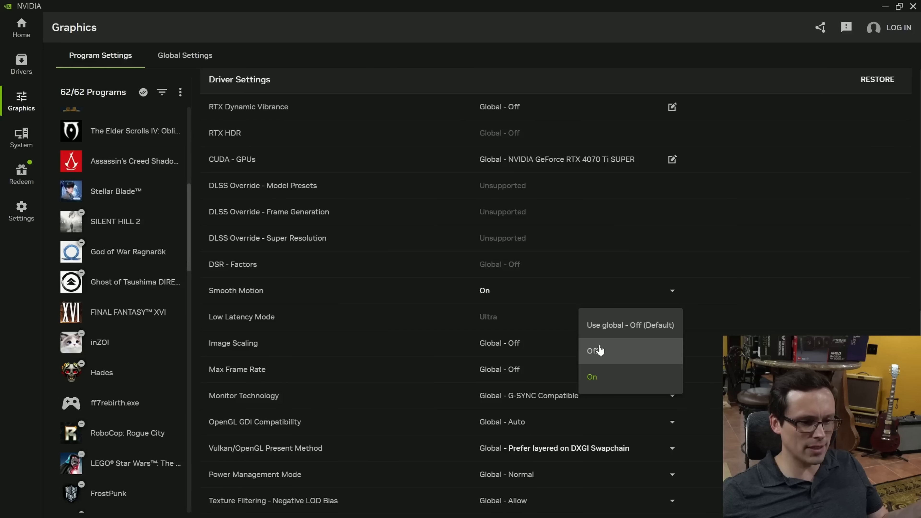
mouse_move(570, 355)
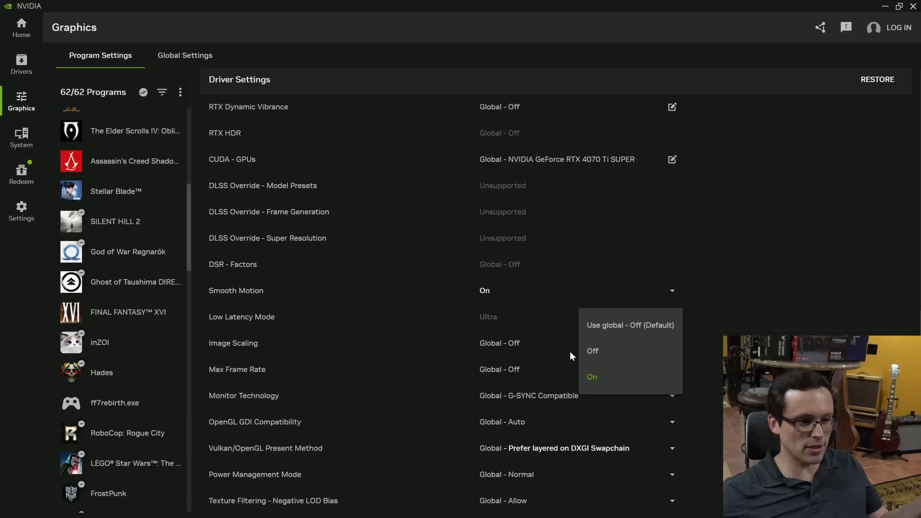
left_click(592, 351)
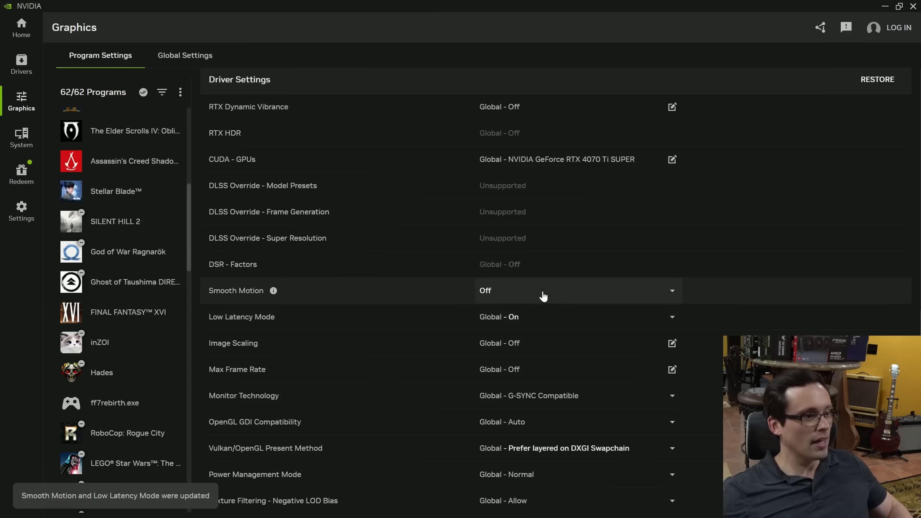
scroll("down", 3)
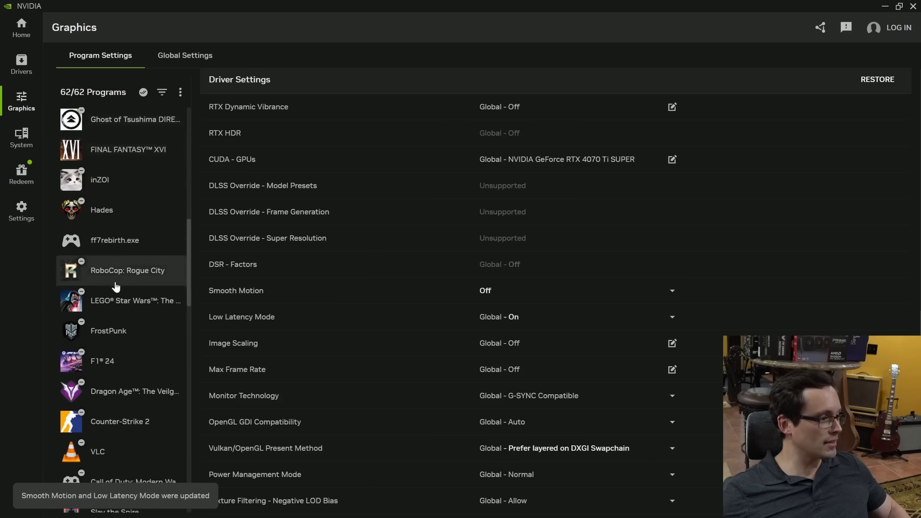
scroll("down", 3)
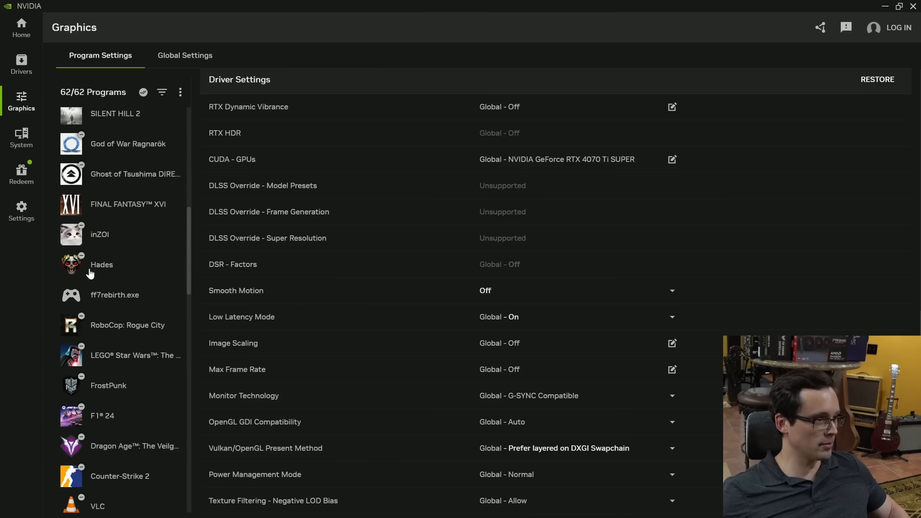
scroll("up", 3)
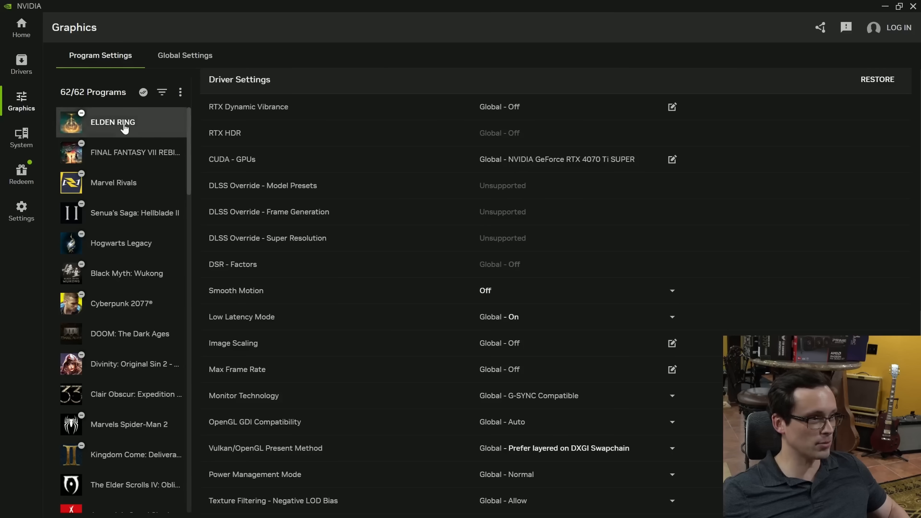
mouse_move(529, 290)
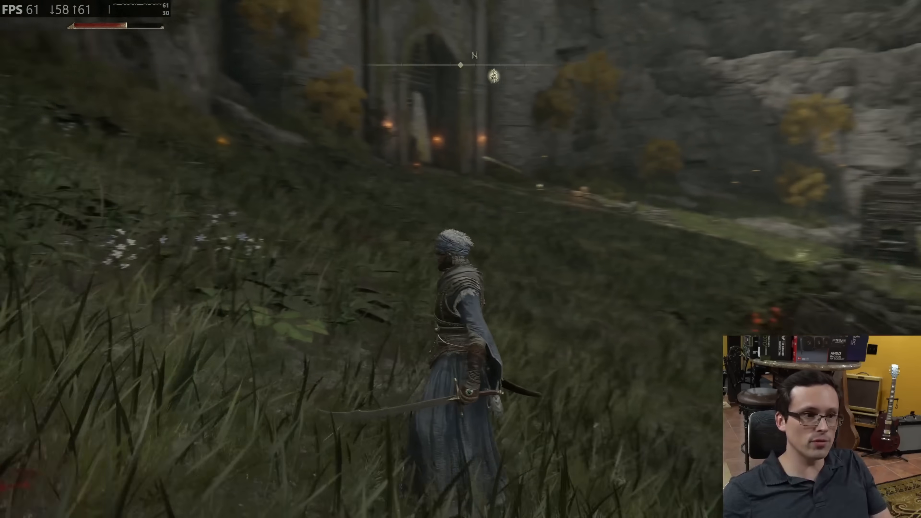
mouse_move(461, 252)
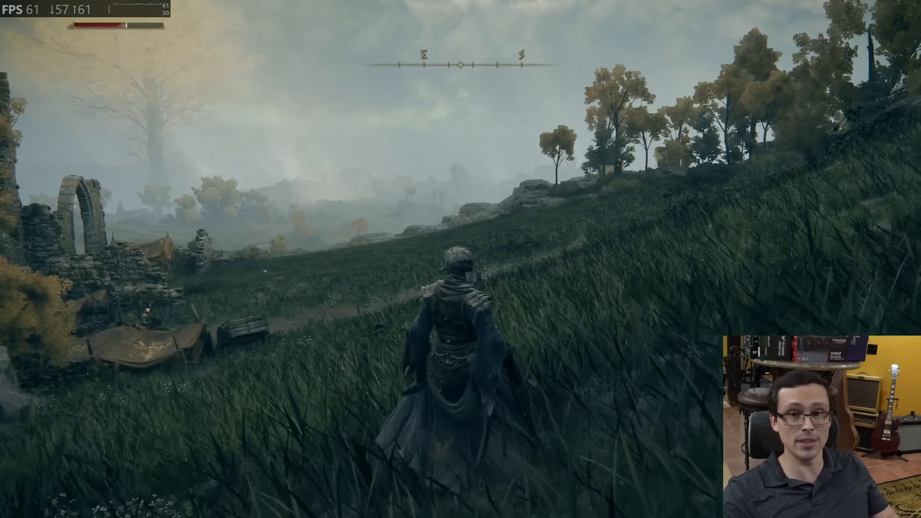
- Bring up the Alt+Tab window switcher over Elden Ring running near 60 FPS
key("alt+tab")
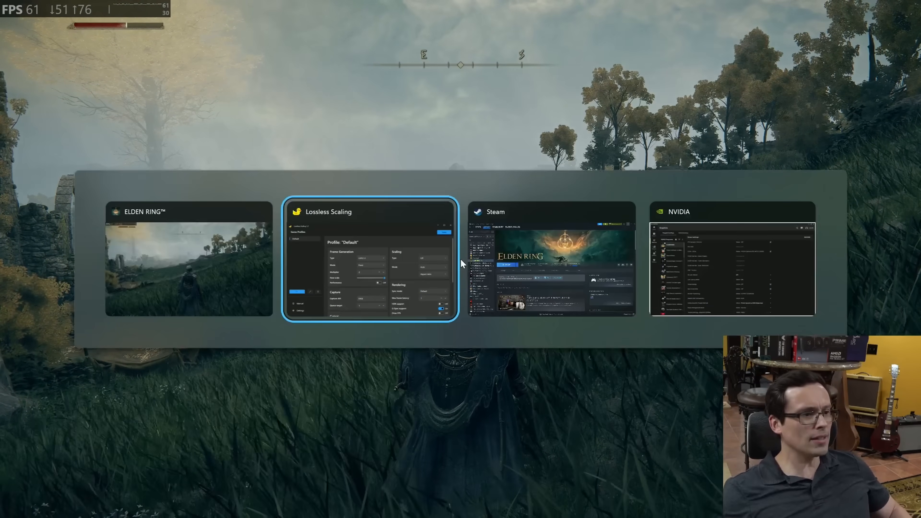
- Switch to the Lossless Scaling window showing the Default profile with LSFG 3.1, Fixed, Multiplier 2
left_click(370, 259)
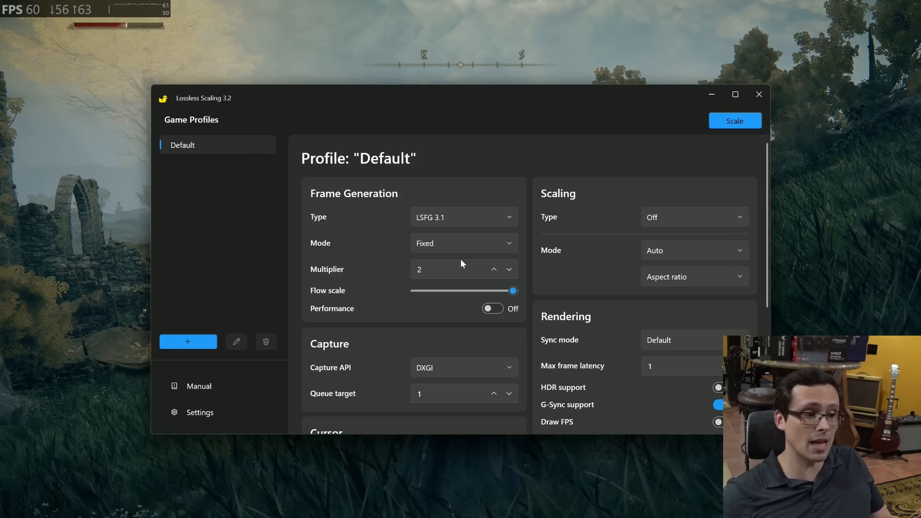
mouse_move(549, 231)
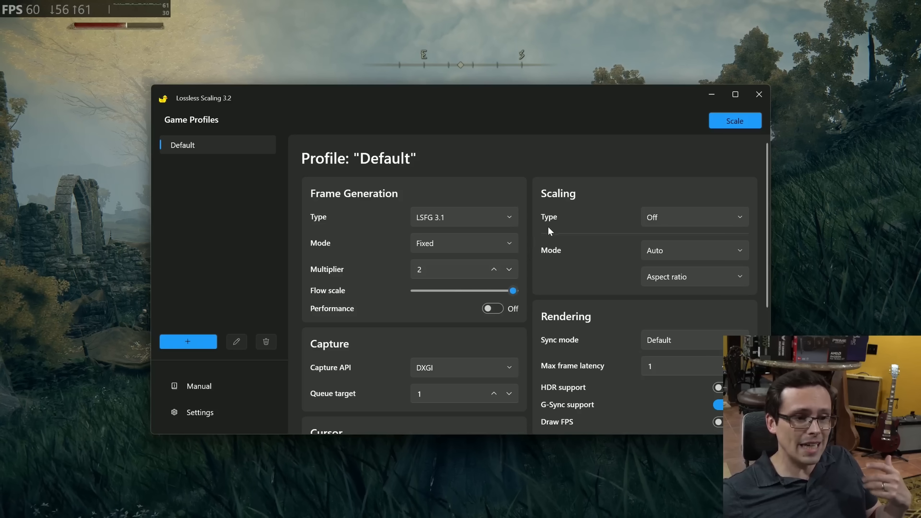
mouse_move(541, 173)
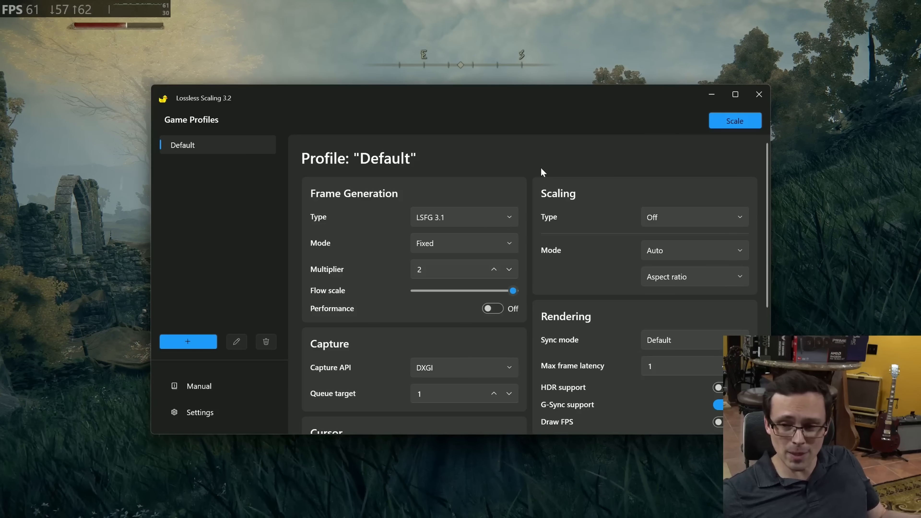
mouse_move(735, 120)
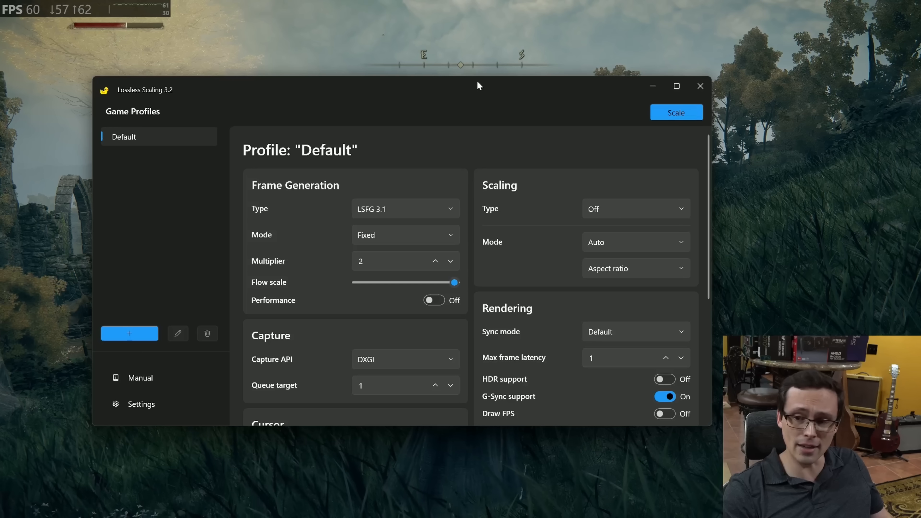
mouse_move(561, 85)
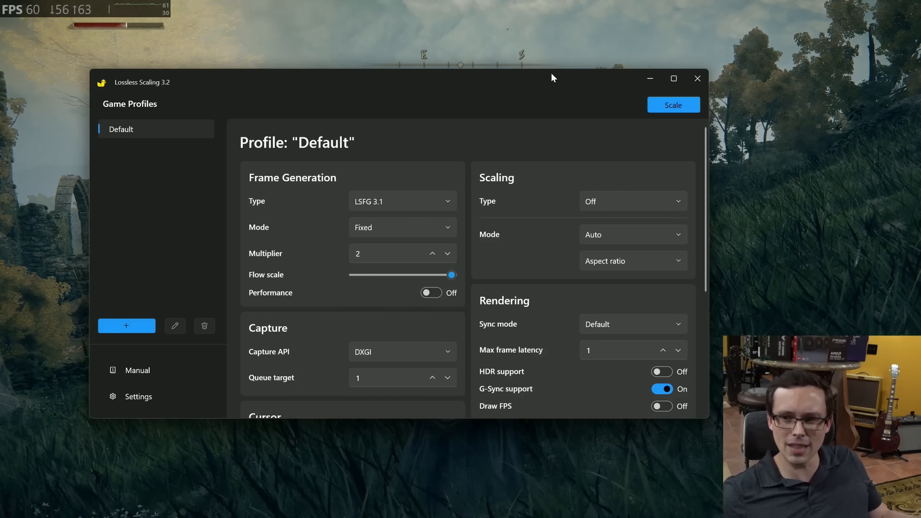
mouse_move(462, 68)
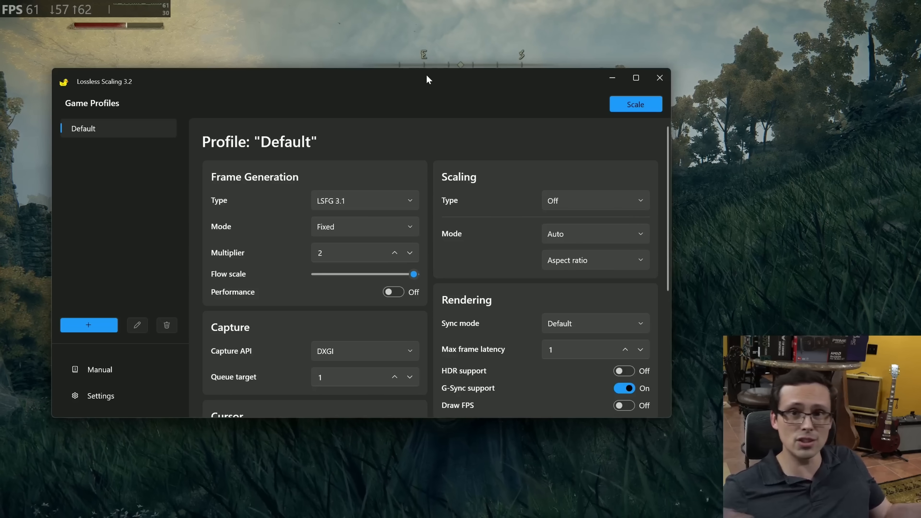
mouse_move(287, 98)
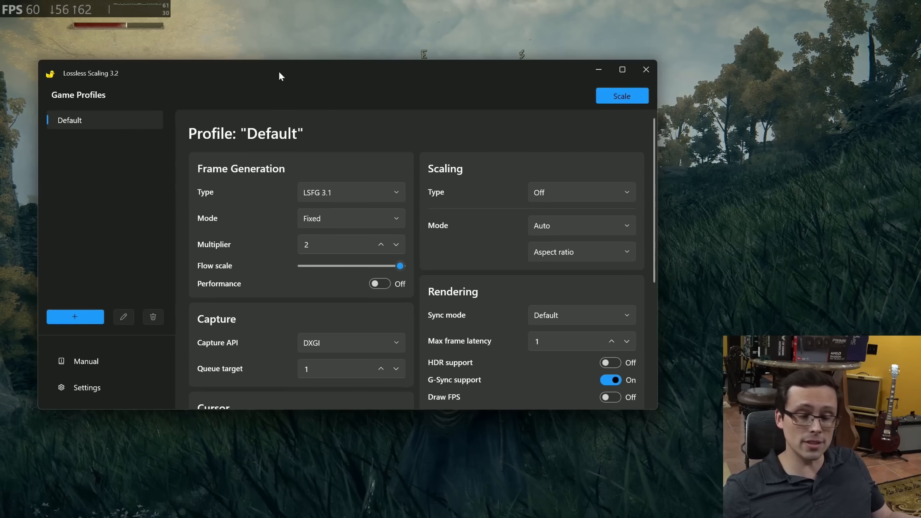
mouse_move(343, 154)
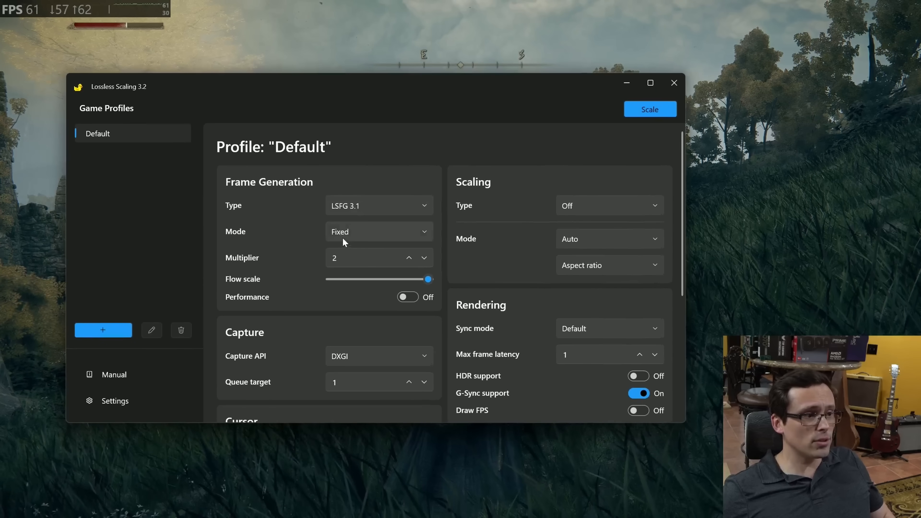
mouse_move(359, 230)
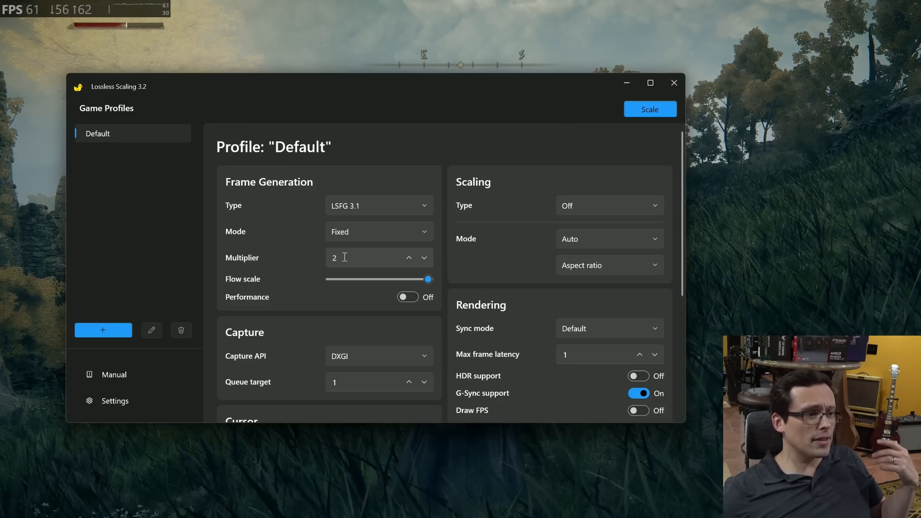
- Set the Default profile's Frame Generation Type to LSFG 3.1 with Multiplier 2
left_click(379, 205)
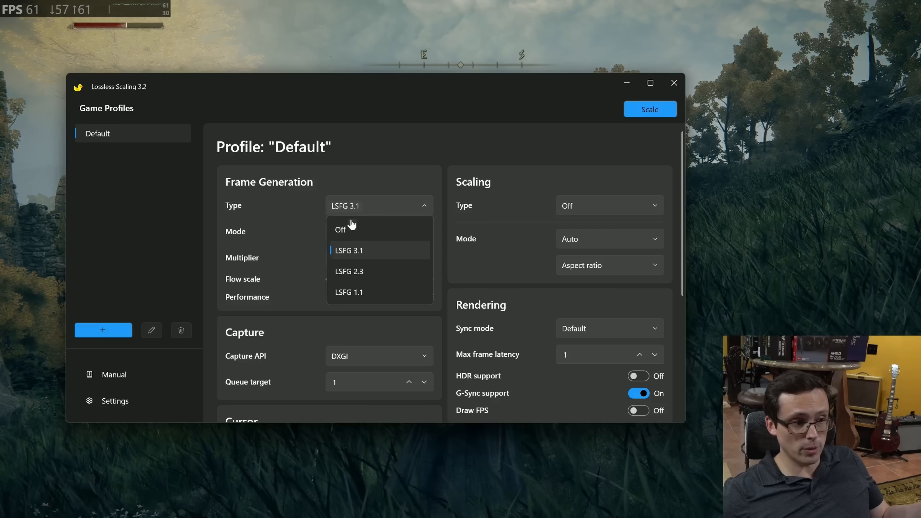
left_click(349, 250)
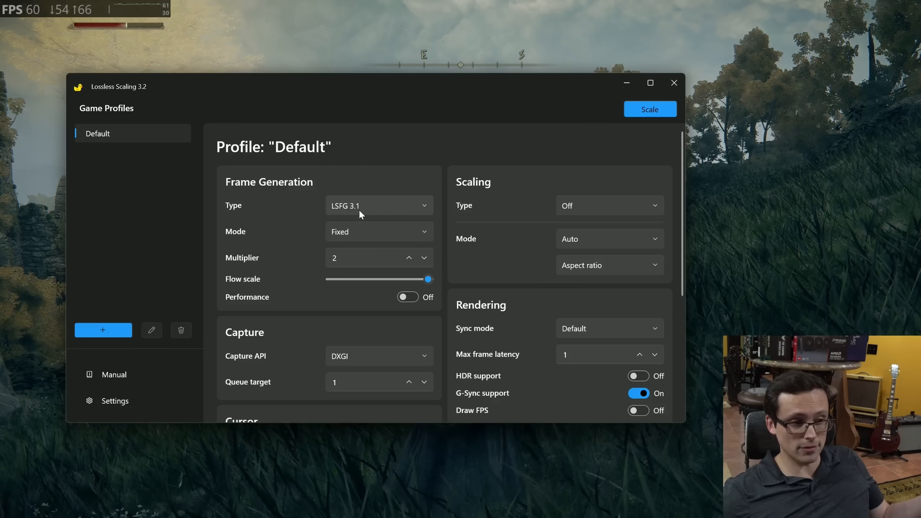
mouse_move(608, 125)
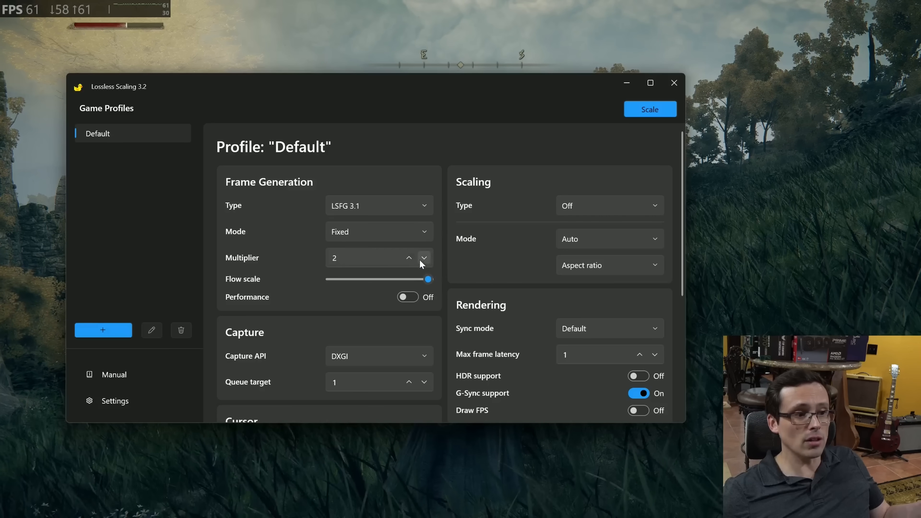
left_click(408, 254)
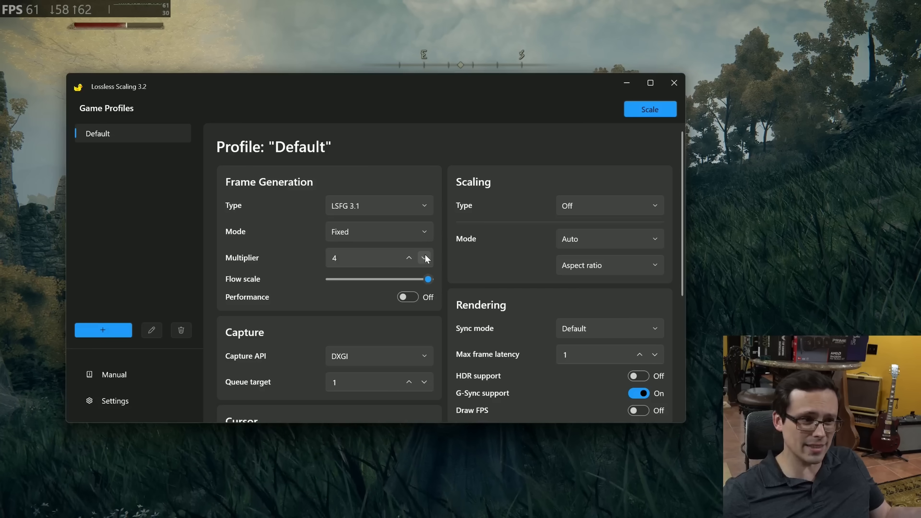
left_click(424, 262)
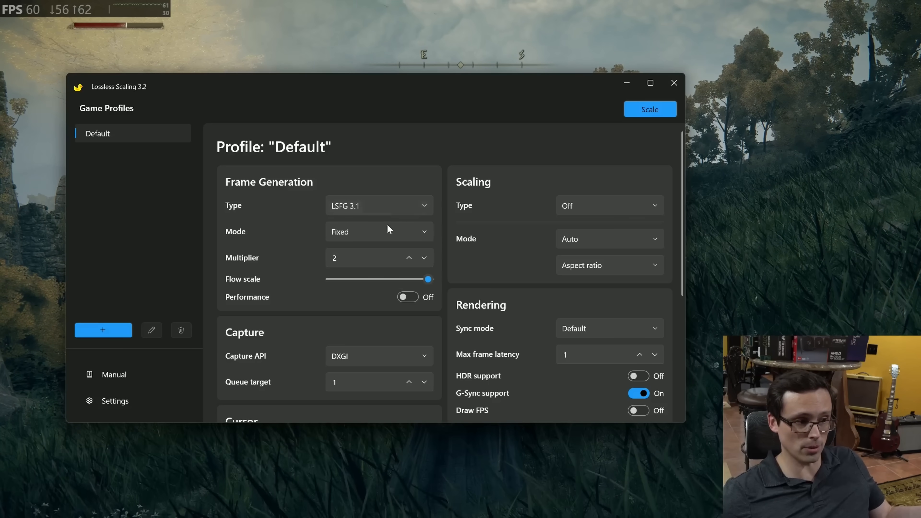
mouse_move(370, 247)
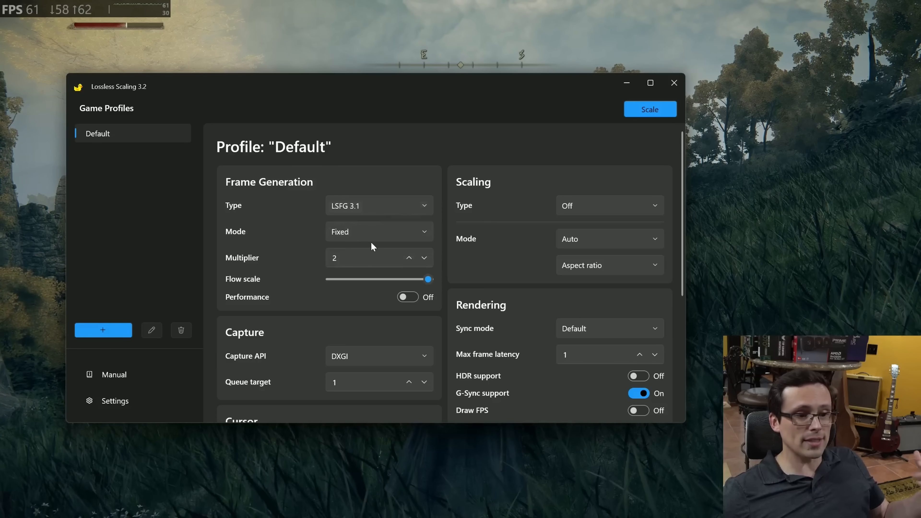
mouse_move(650, 110)
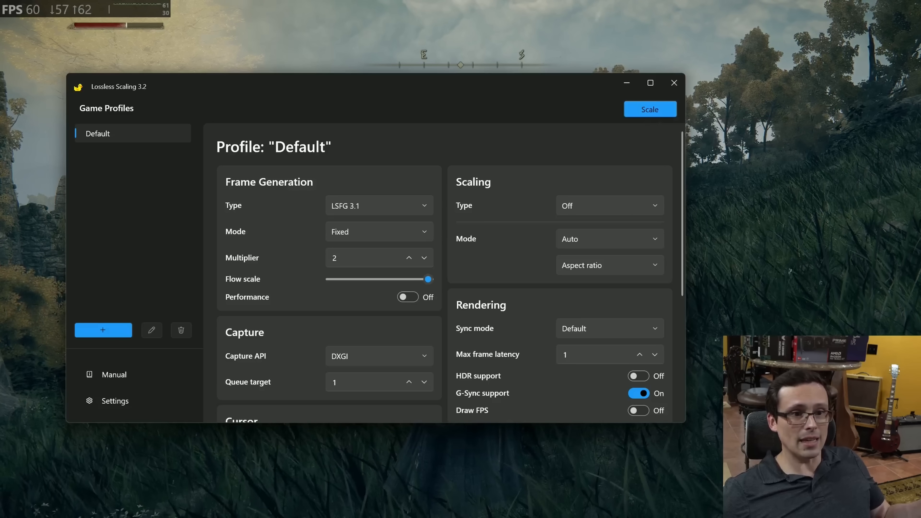
- Browse the Lossless Scaling Settings and Manual pages, then return to the Default profile
left_click(115, 400)
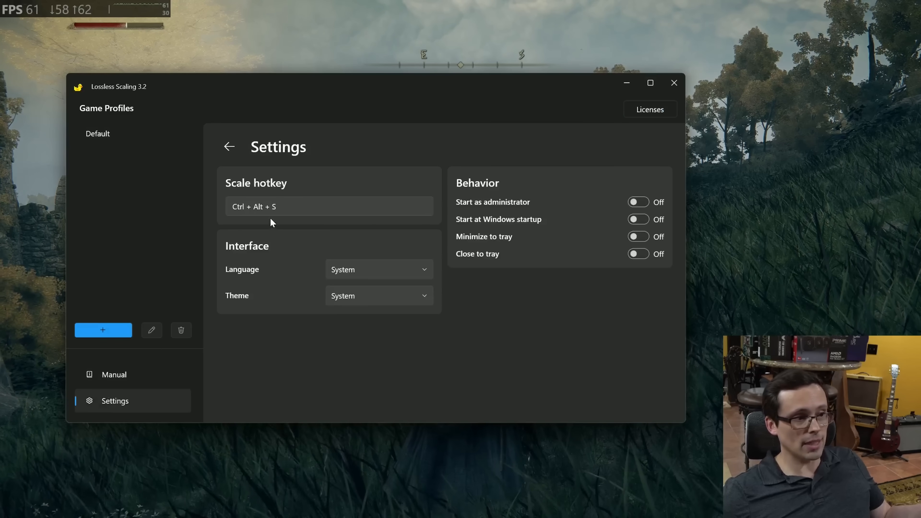
mouse_move(84, 345)
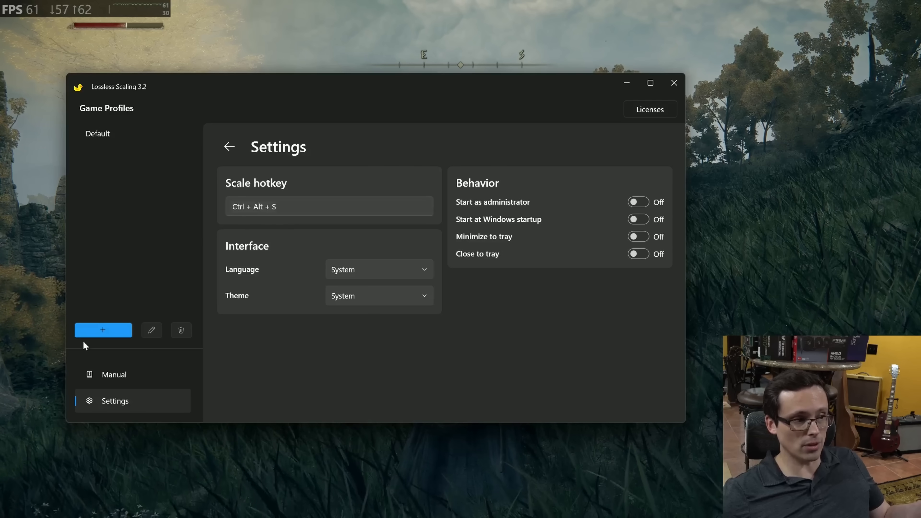
left_click(114, 374)
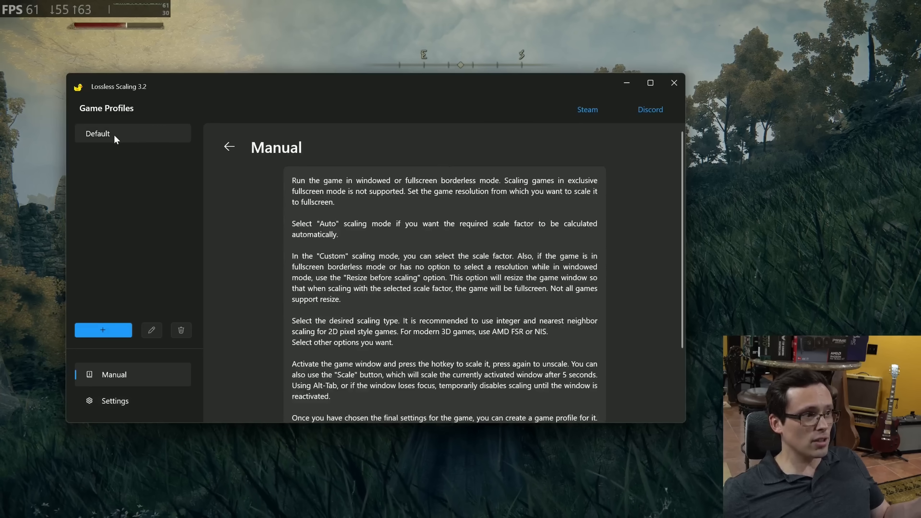
left_click(97, 134)
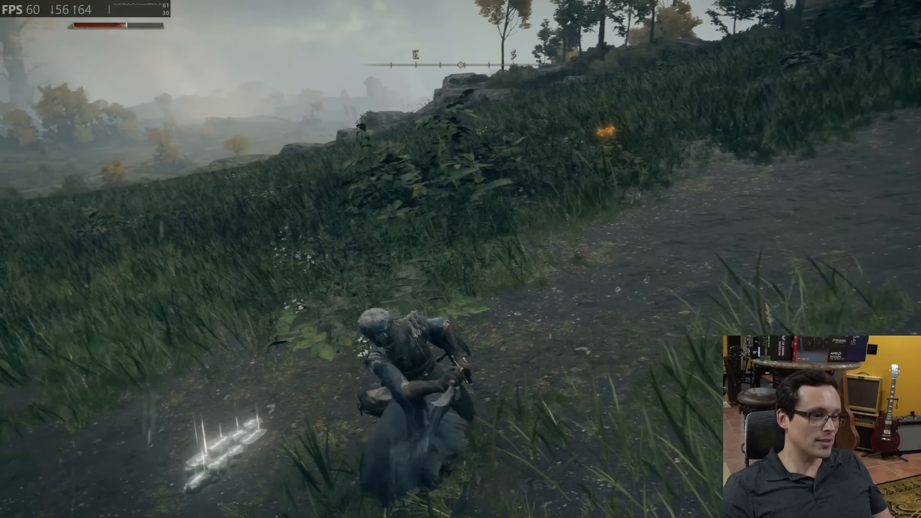
mouse_move(461, 259)
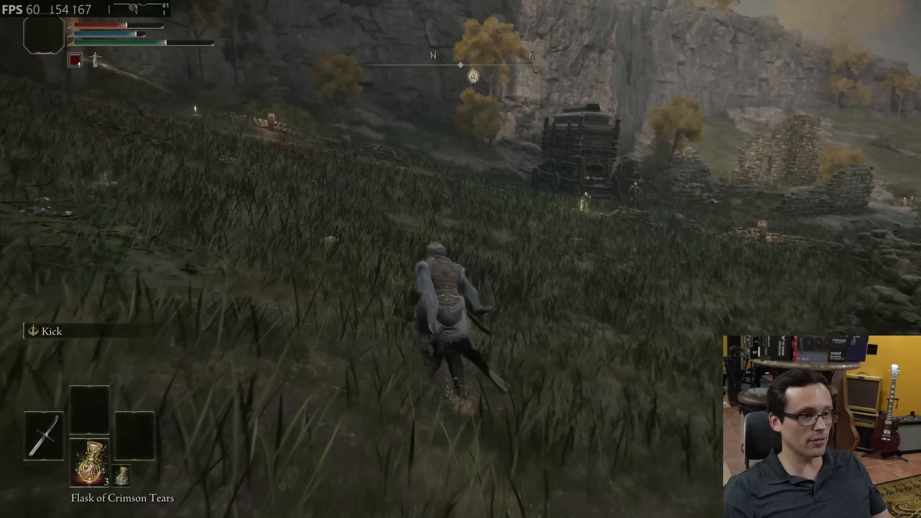
- Walk to the Gatefront site of grace, rest there and leave the grace menu
key("w")
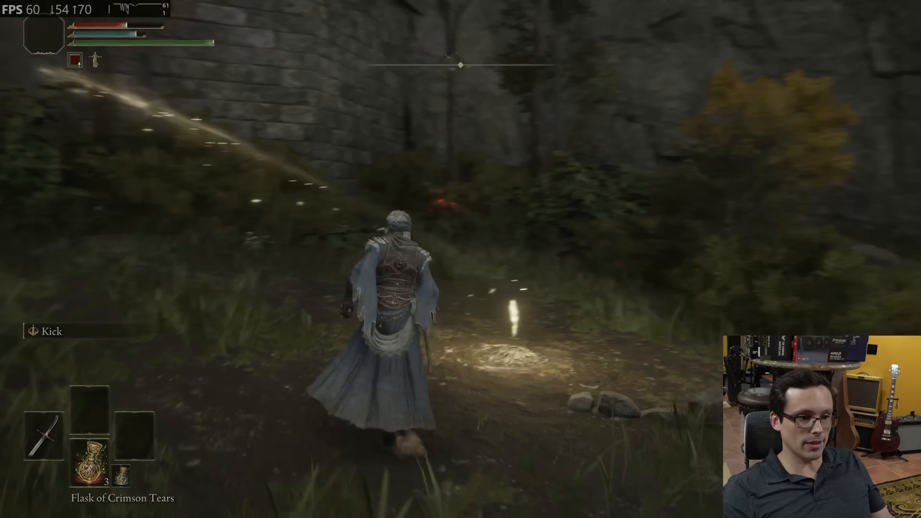
key("e")
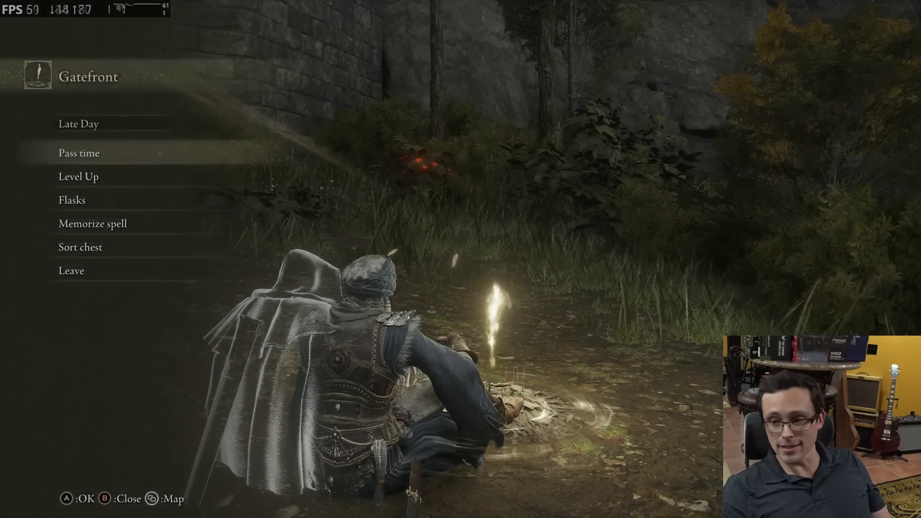
key("b")
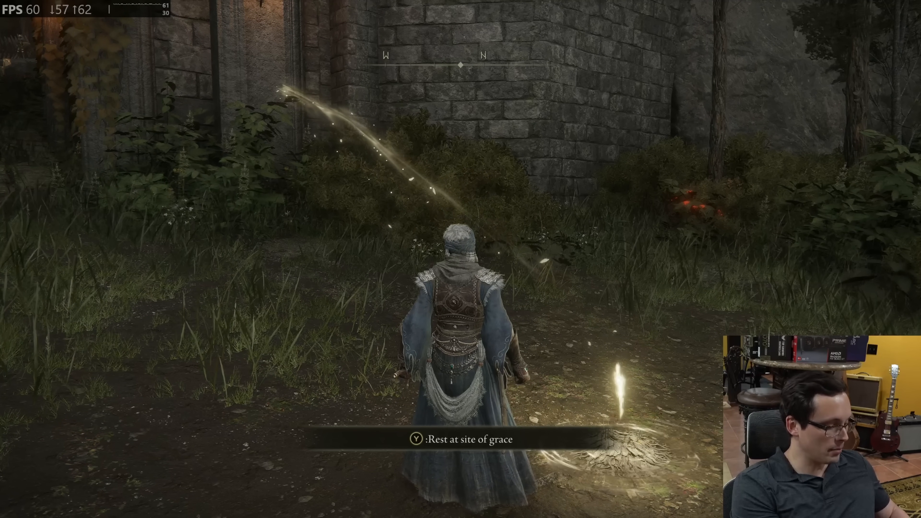
- Set Steam's in-game Show performance monitor to Off so the frame counter disappears
key("shift+tab")
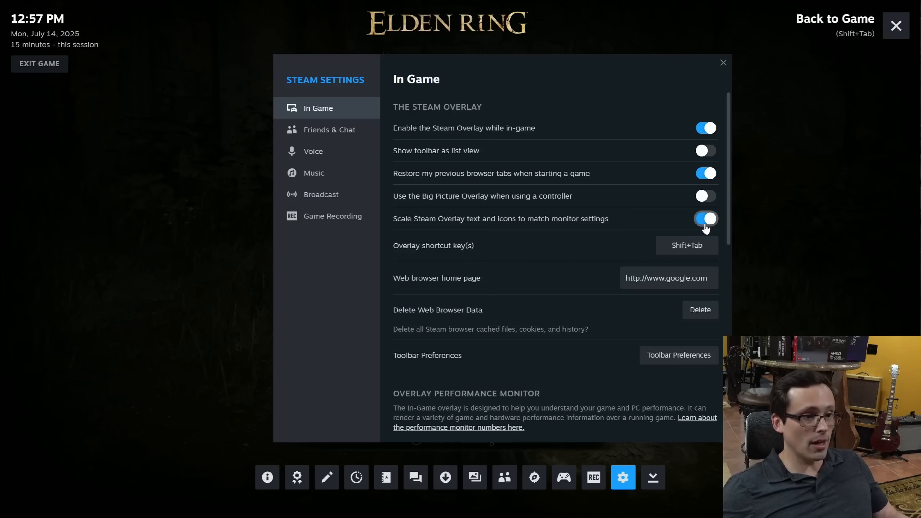
scroll("down", 3)
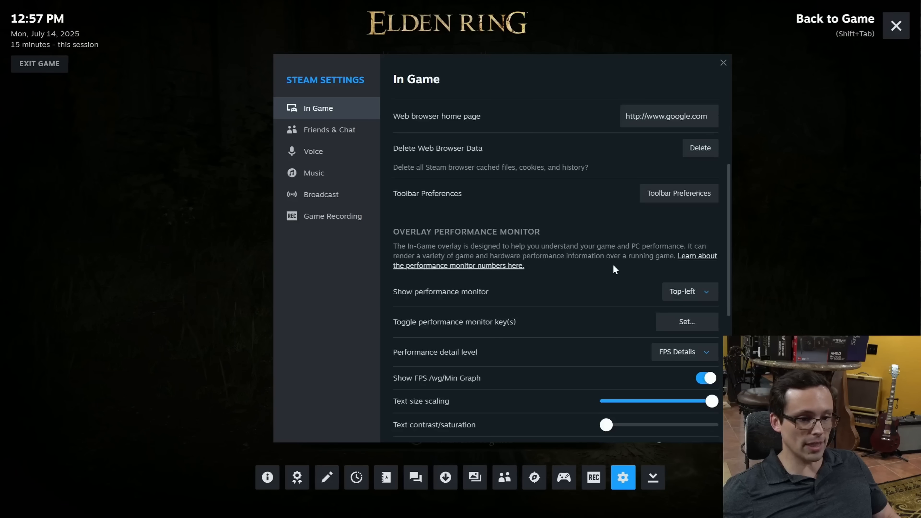
scroll("down", 3)
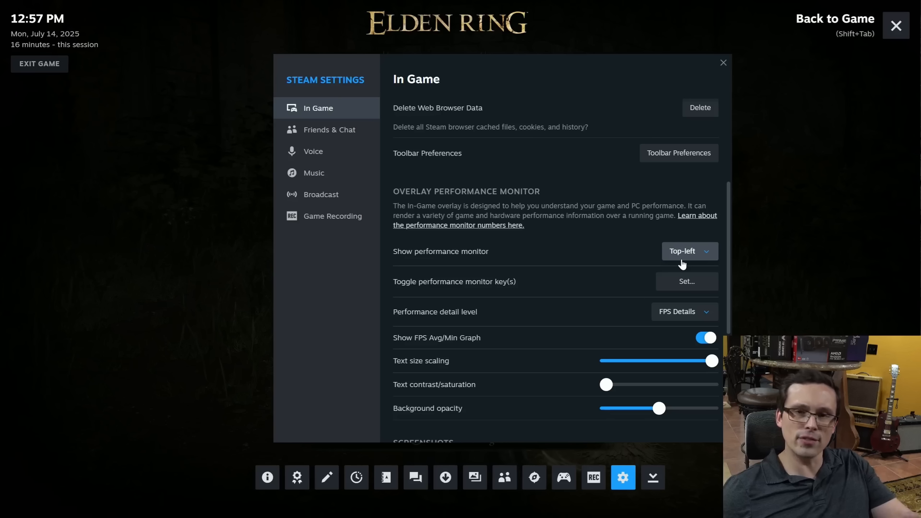
mouse_move(708, 264)
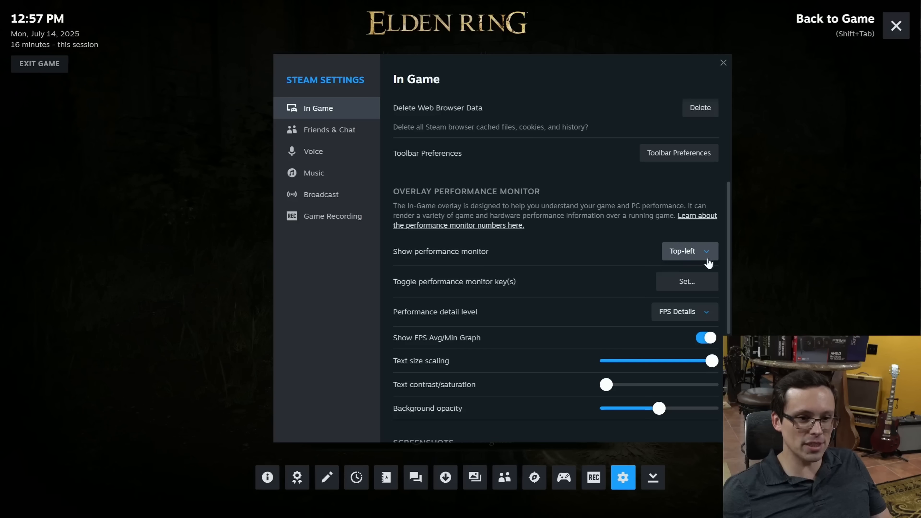
left_click(689, 251)
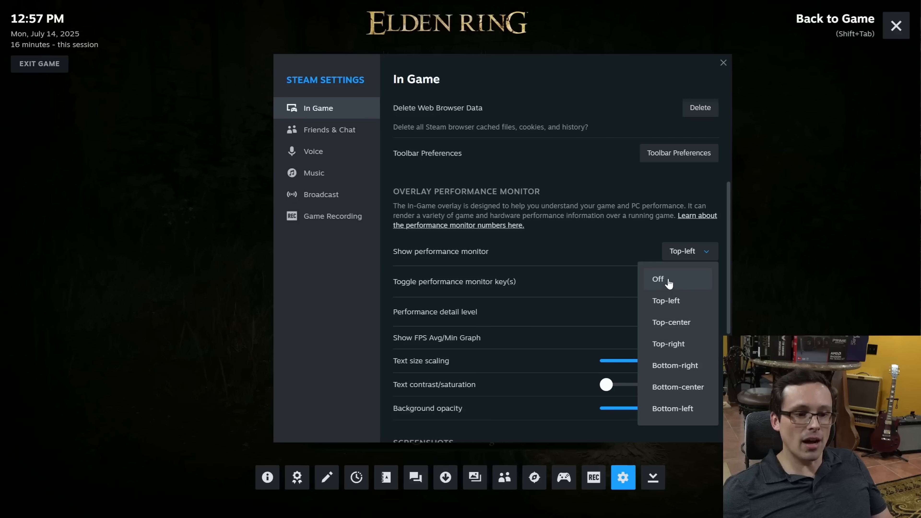
left_click(657, 278)
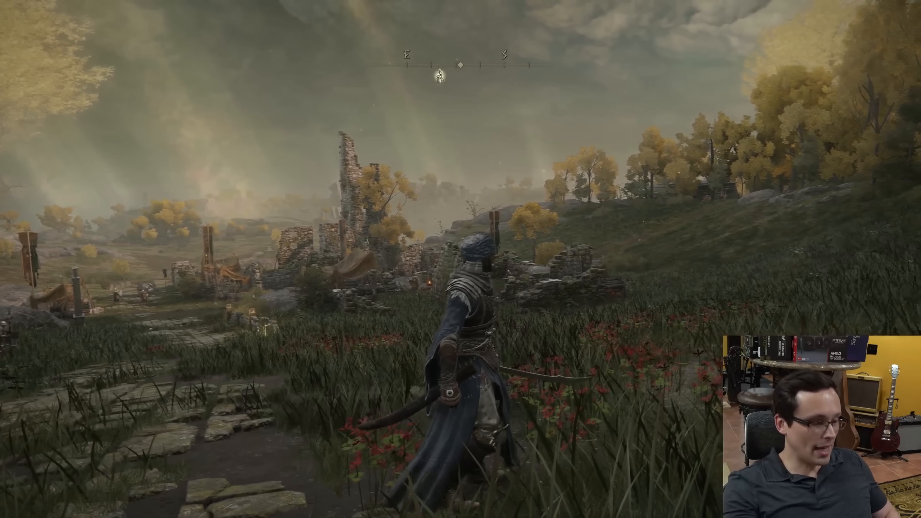
- Switch to Lossless Scaling and enable Draw FPS under Rendering for the Default profile
key("alt+tab")
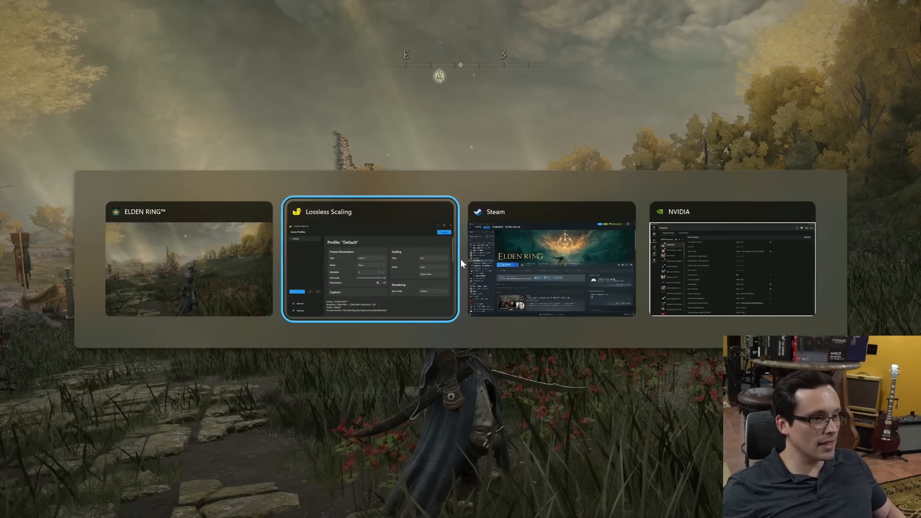
left_click(370, 259)
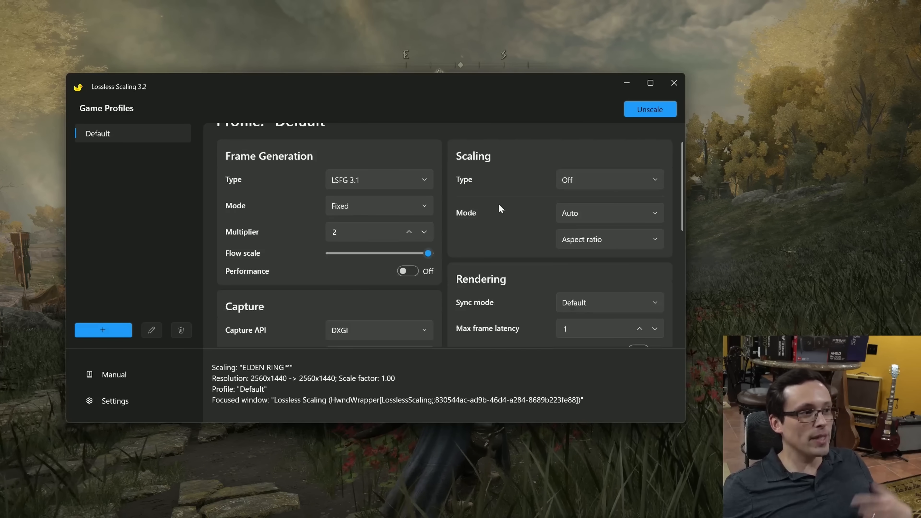
scroll("down", 3)
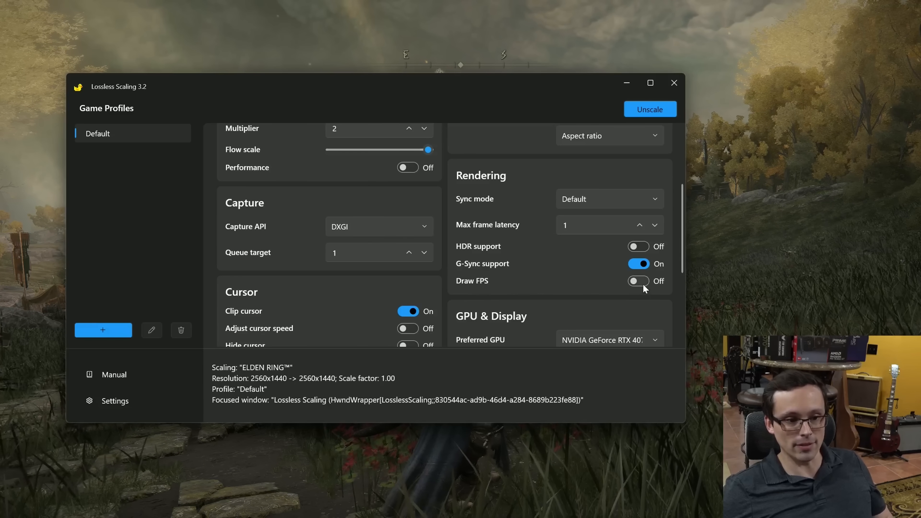
left_click(639, 281)
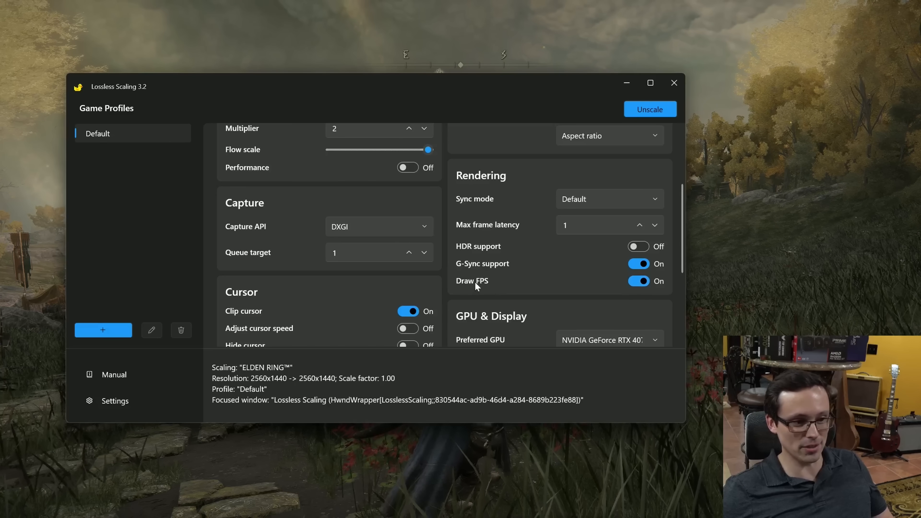
mouse_move(662, 238)
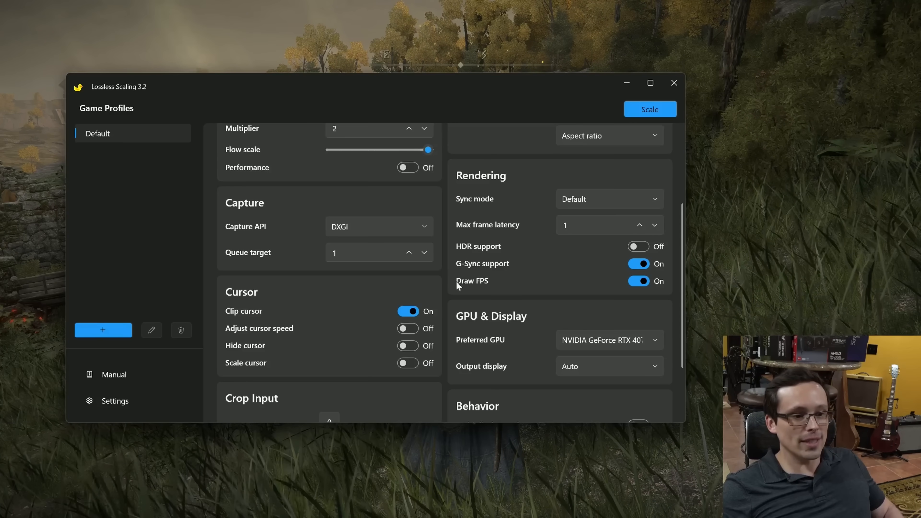
- Review GPU & Display: preferred GPU RTX 4070 Ti SUPER, output display Auto
scroll("down", 3)
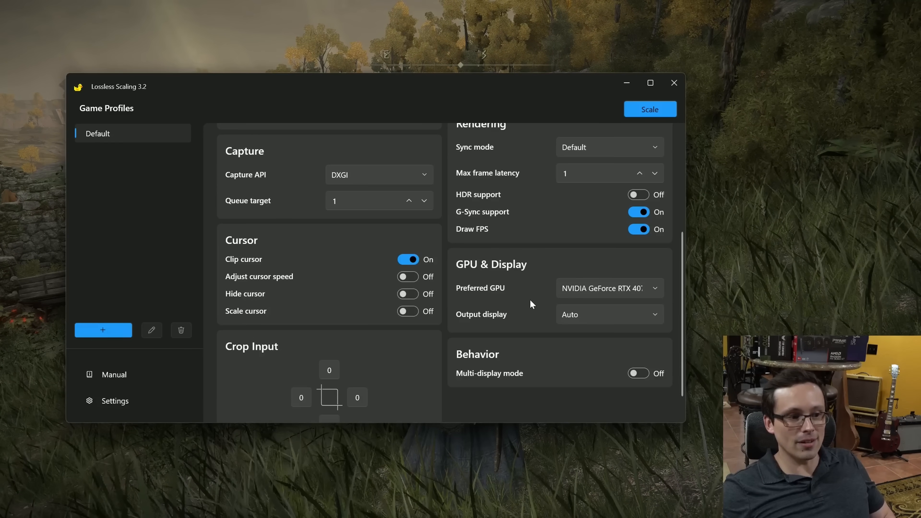
left_click(608, 288)
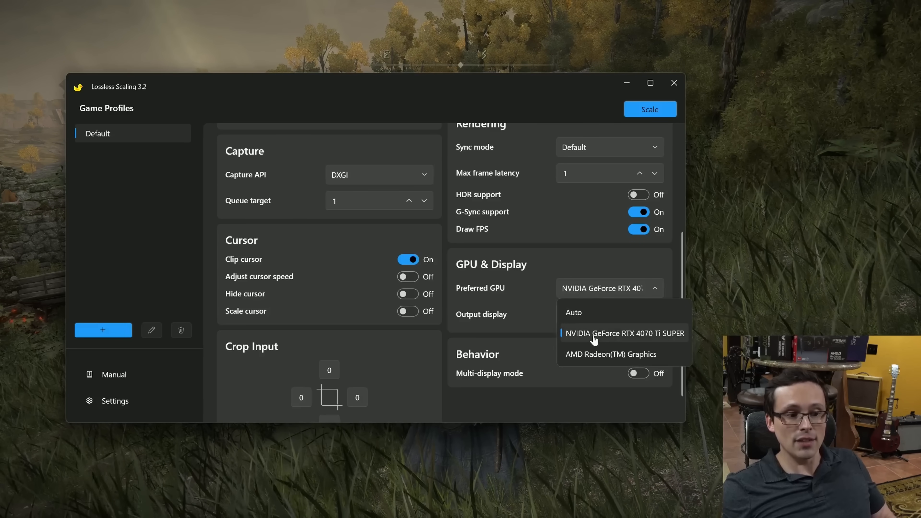
mouse_move(599, 359)
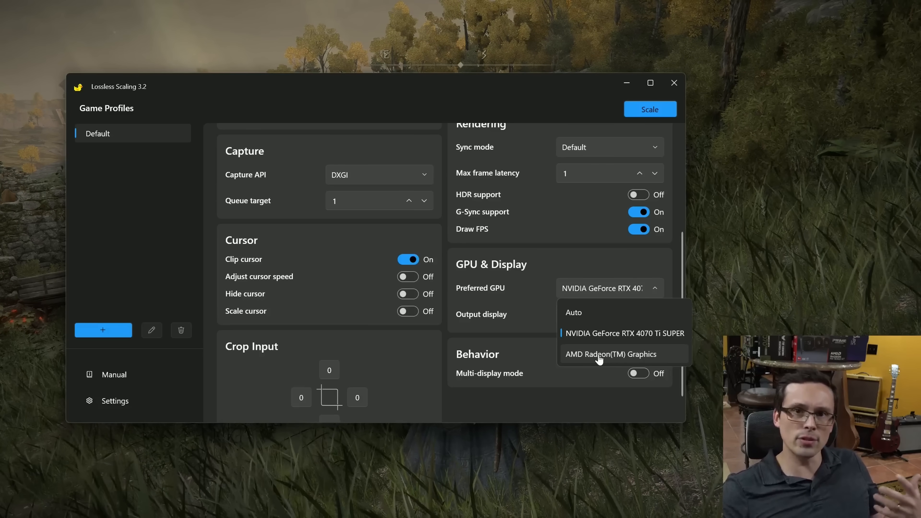
mouse_move(662, 317)
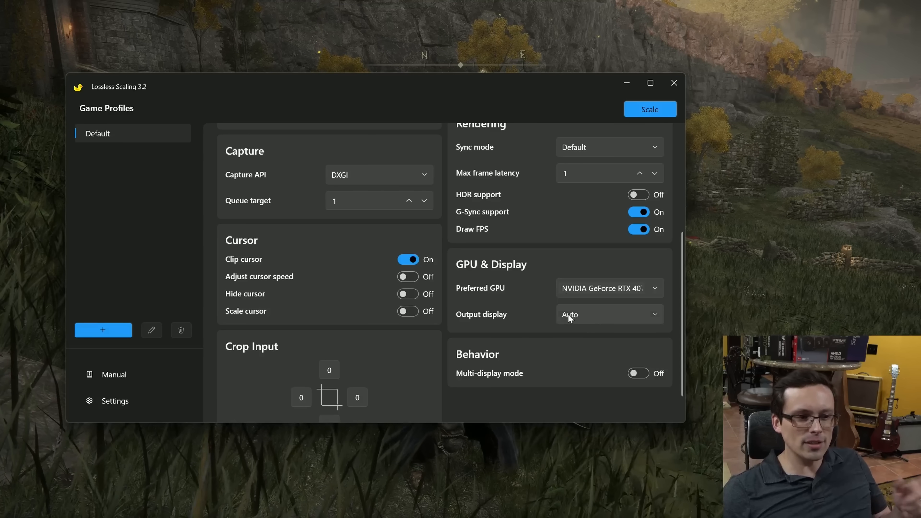
scroll("down", 3)
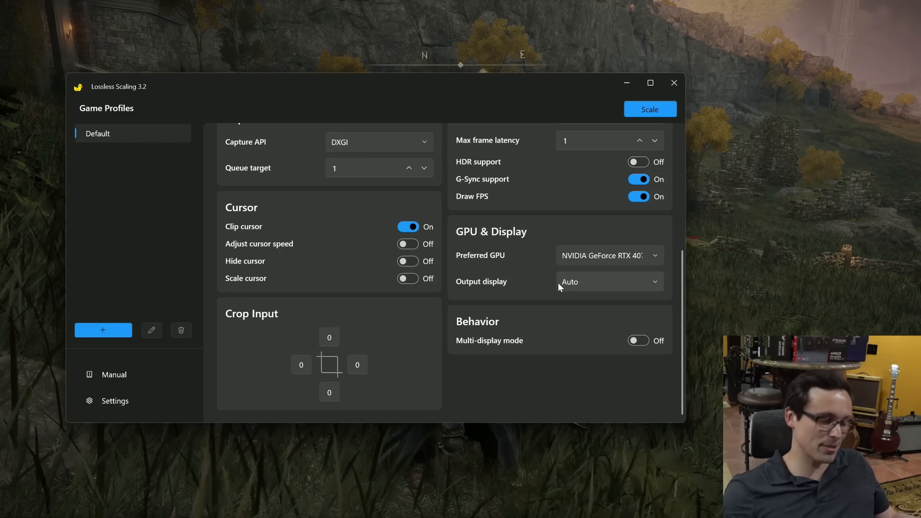
scroll("up", 3)
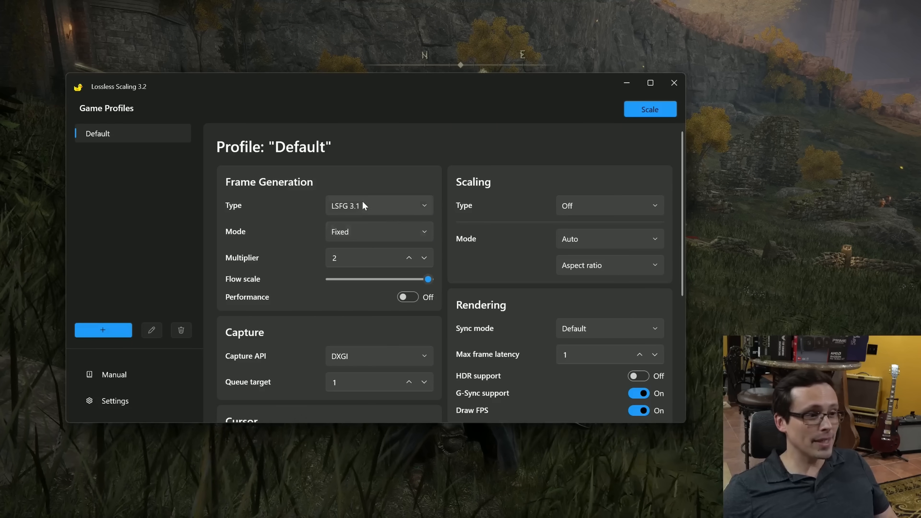
mouse_move(424, 262)
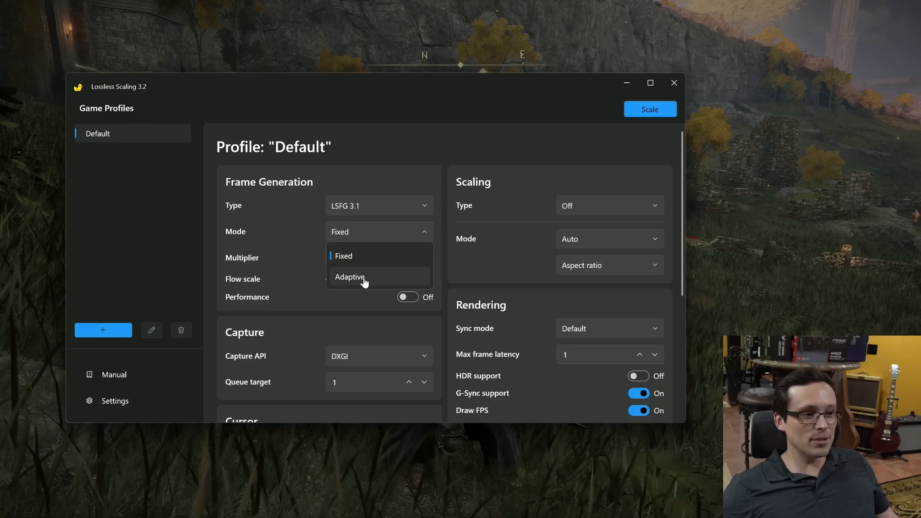
left_click(344, 256)
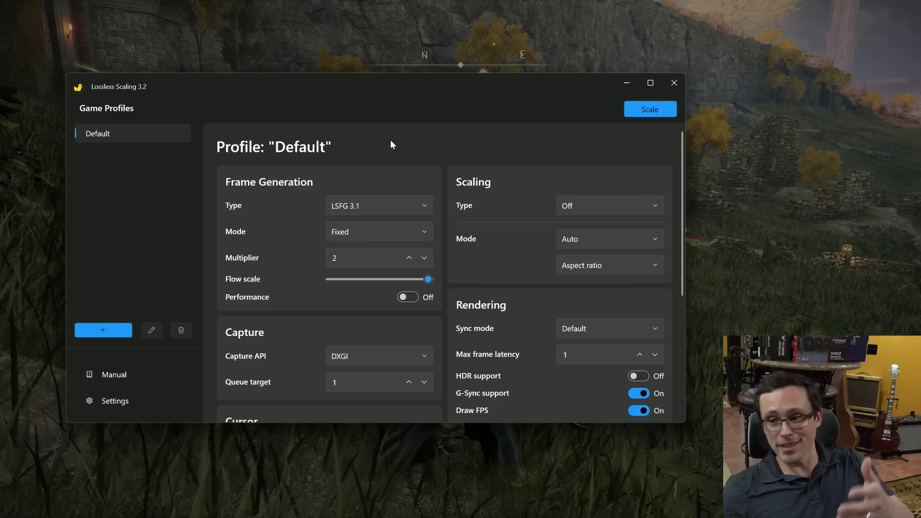
scroll("down", 3)
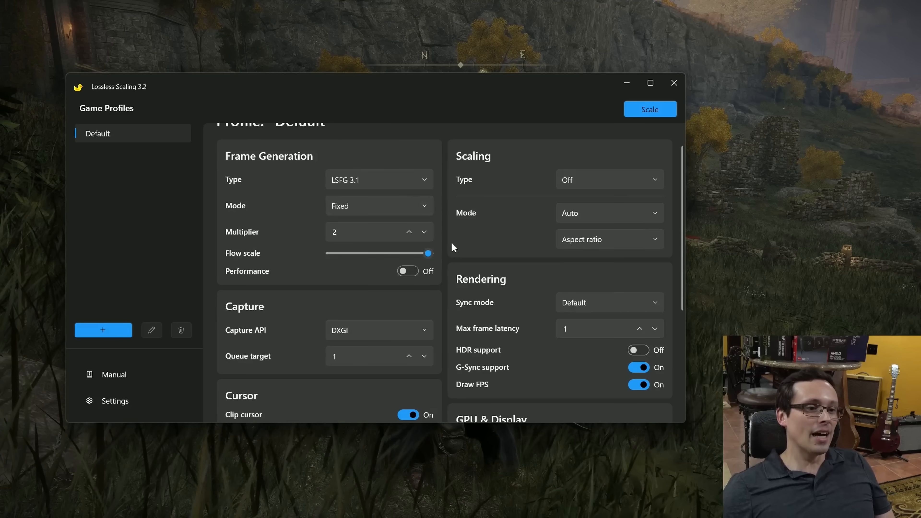
scroll("down", 3)
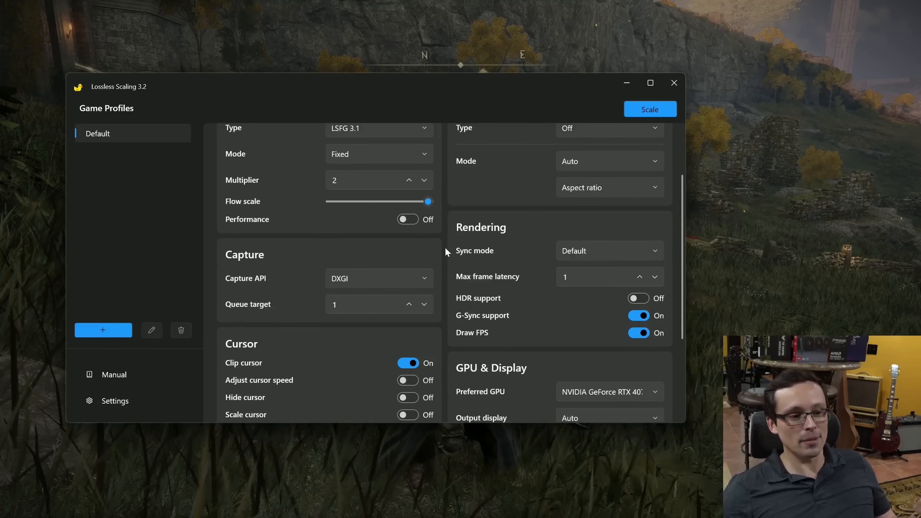
scroll("down", 3)
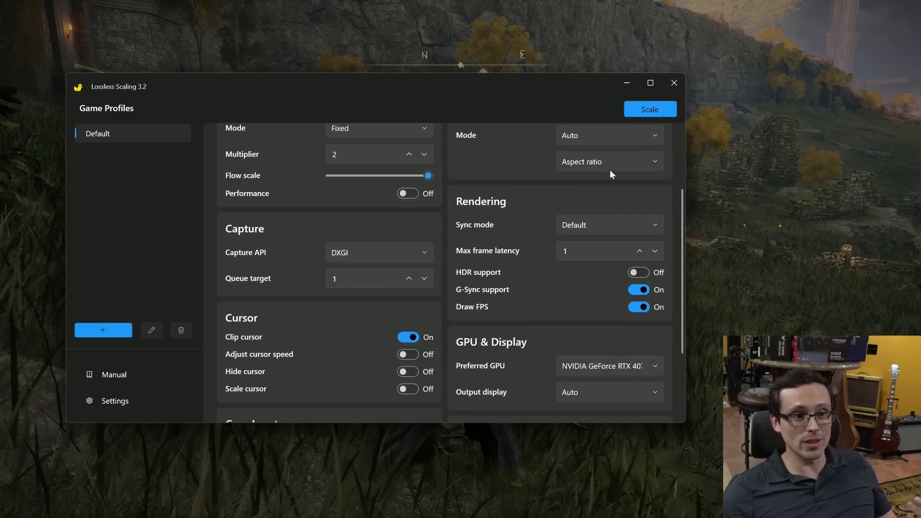
mouse_move(650, 110)
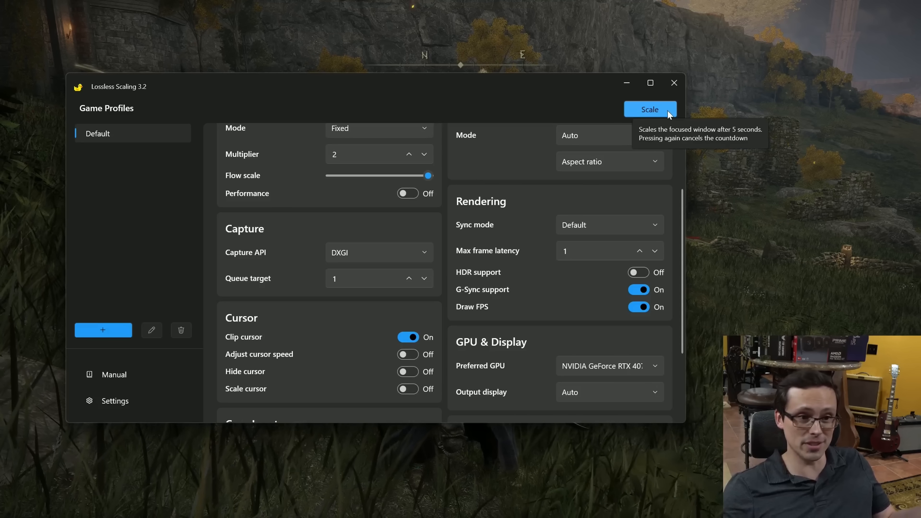
mouse_move(663, 115)
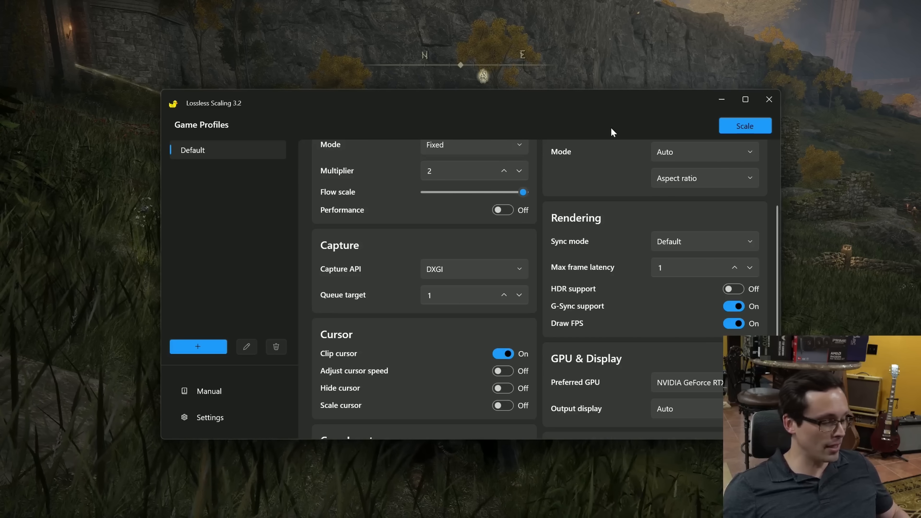
- Check ELDEN RING's Smooth Motion is Off in NVIDIA App program settings, then return to Lossless Scaling
key("alt+tab")
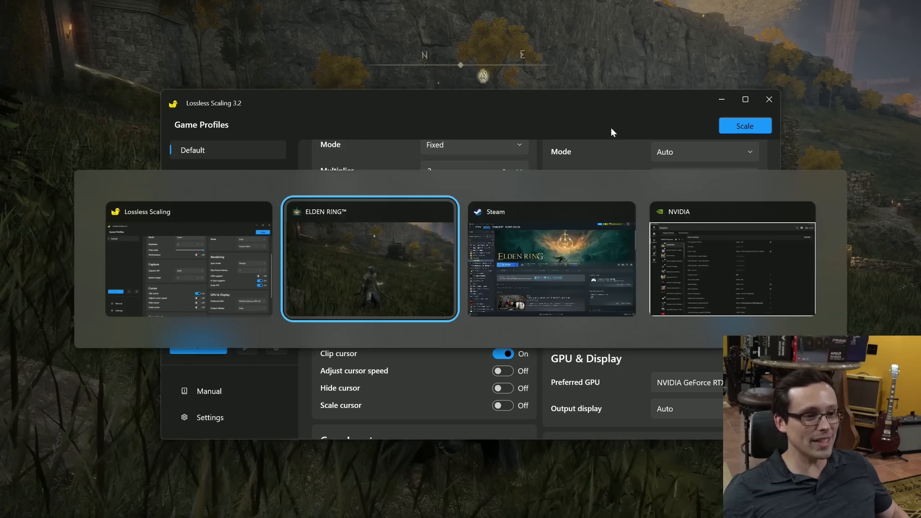
left_click(731, 267)
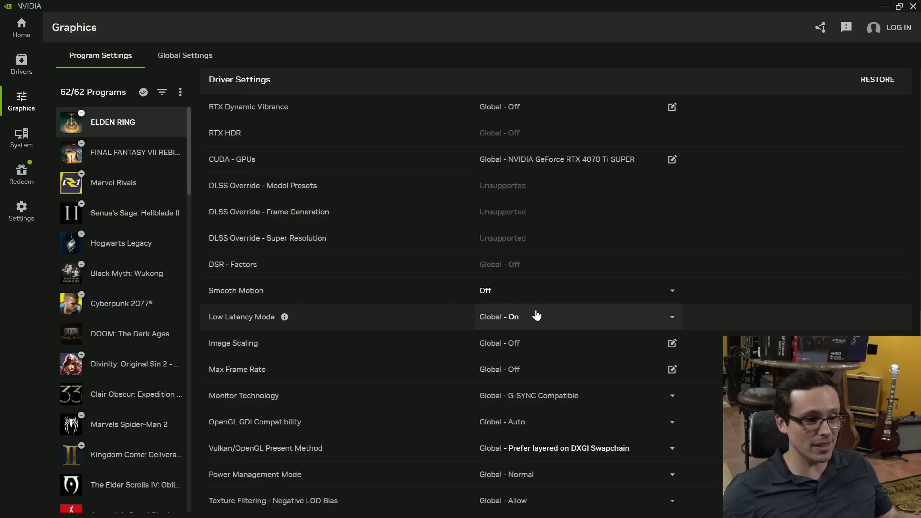
mouse_move(450, 293)
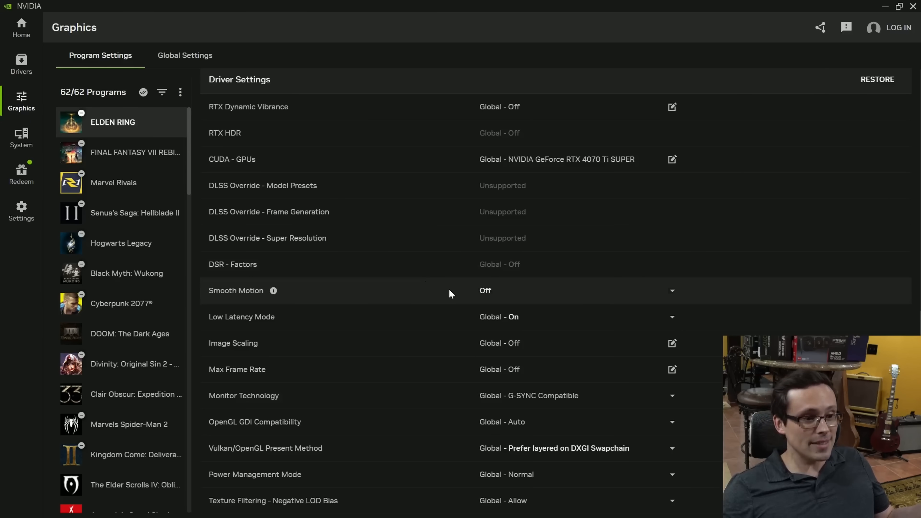
mouse_move(265, 293)
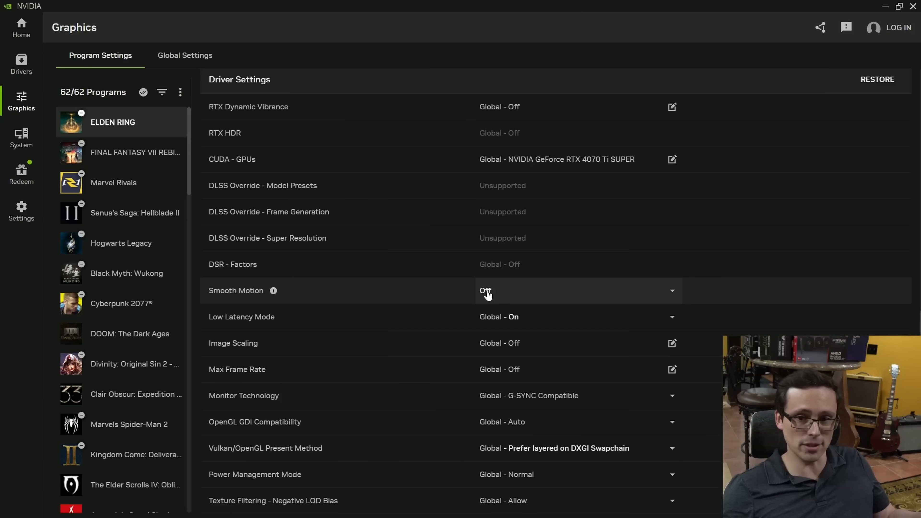
mouse_move(121, 212)
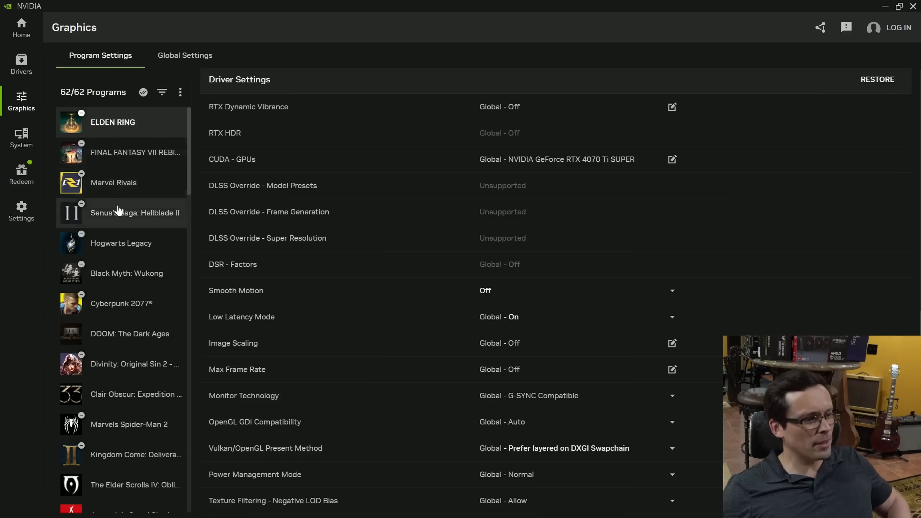
scroll("down", 3)
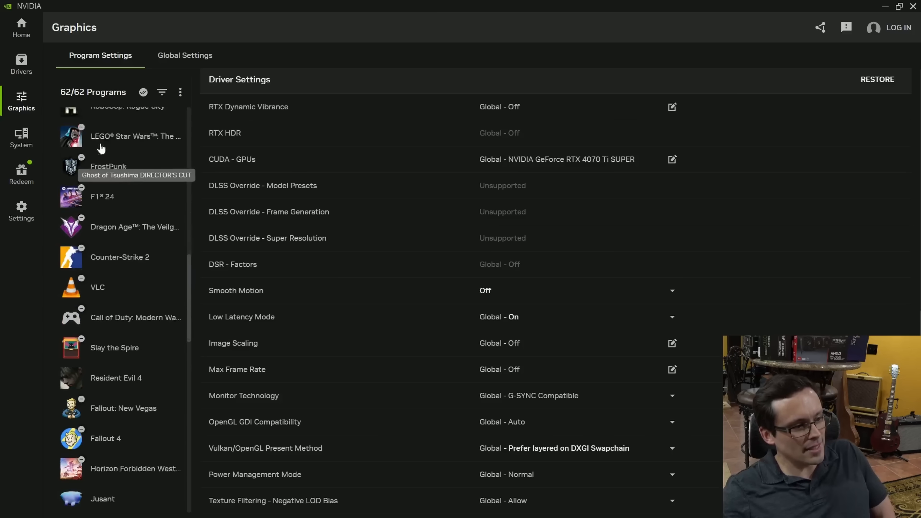
scroll("up", 3)
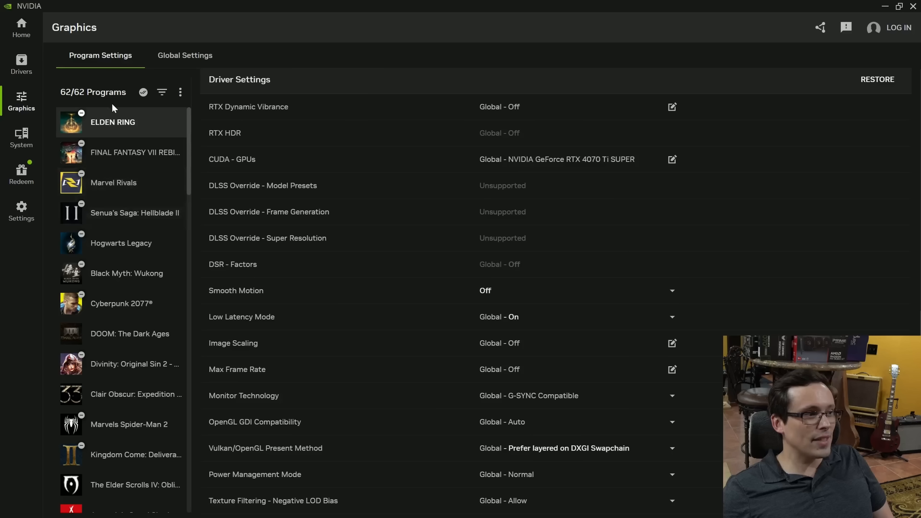
mouse_move(113, 249)
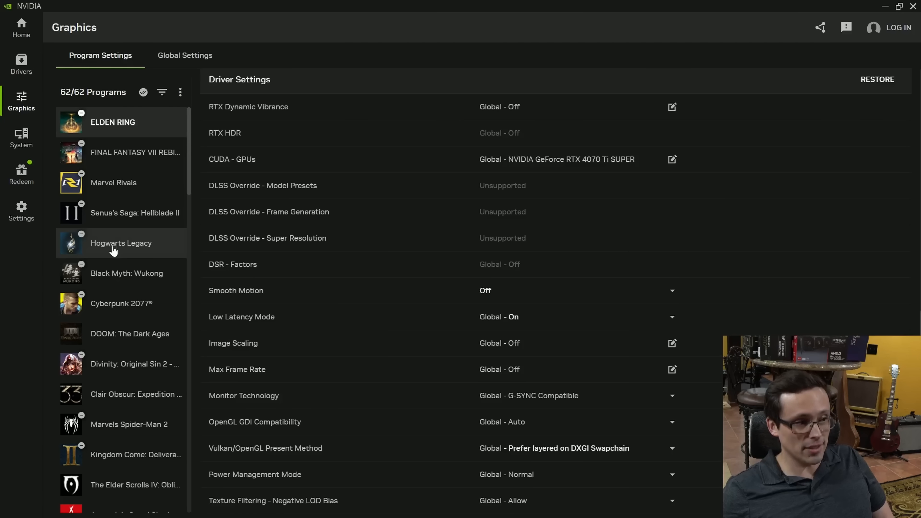
mouse_move(509, 296)
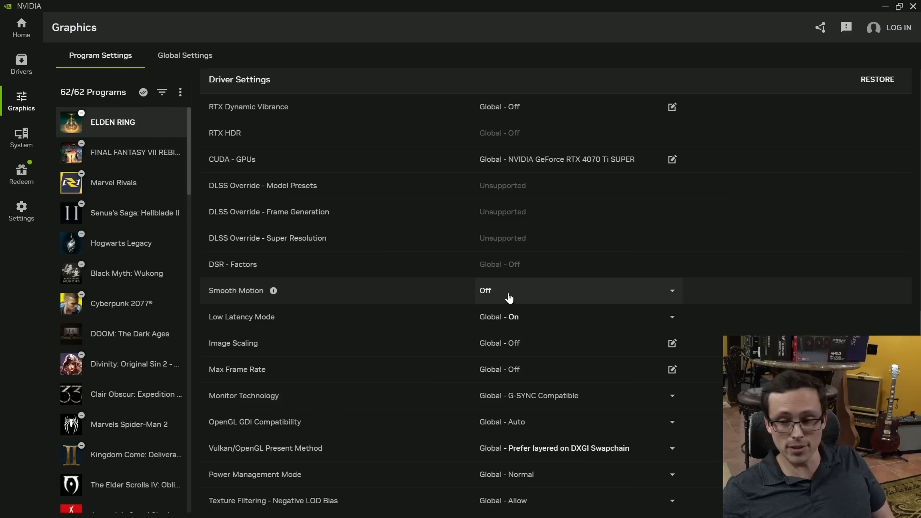
mouse_move(130, 334)
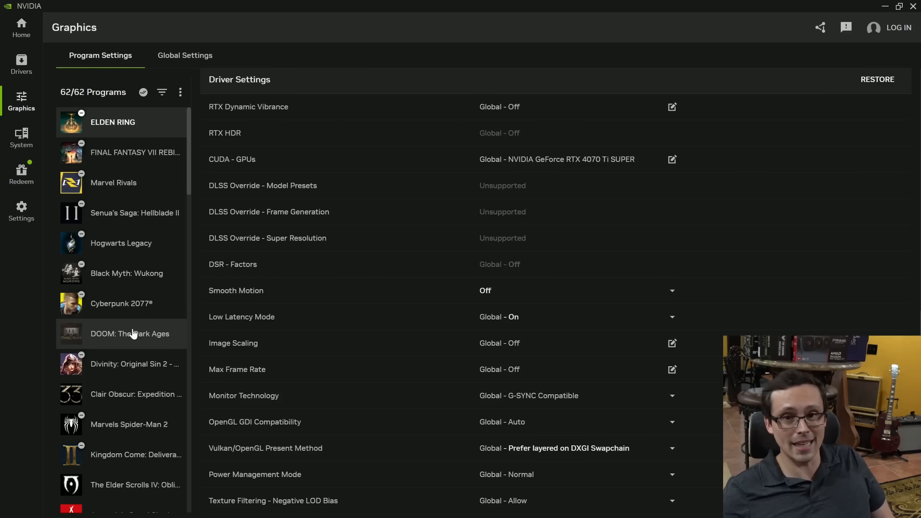
scroll("down", 3)
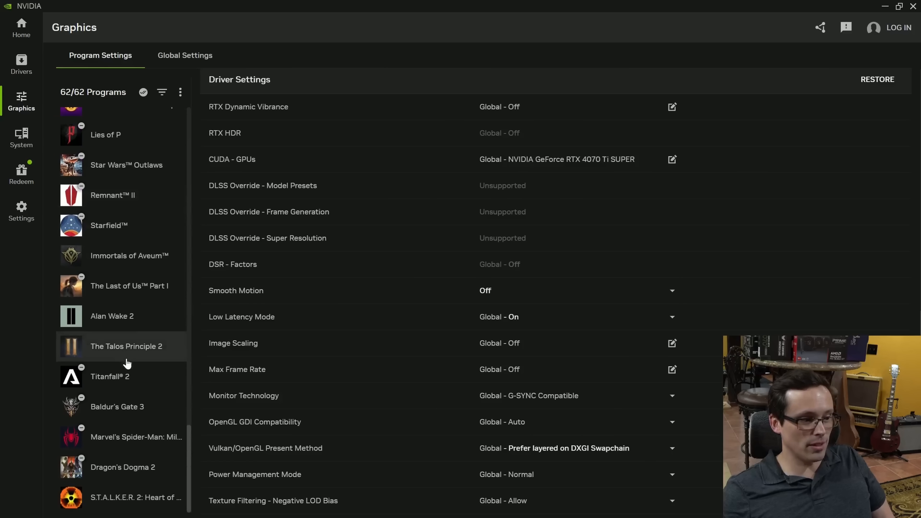
scroll("up", 3)
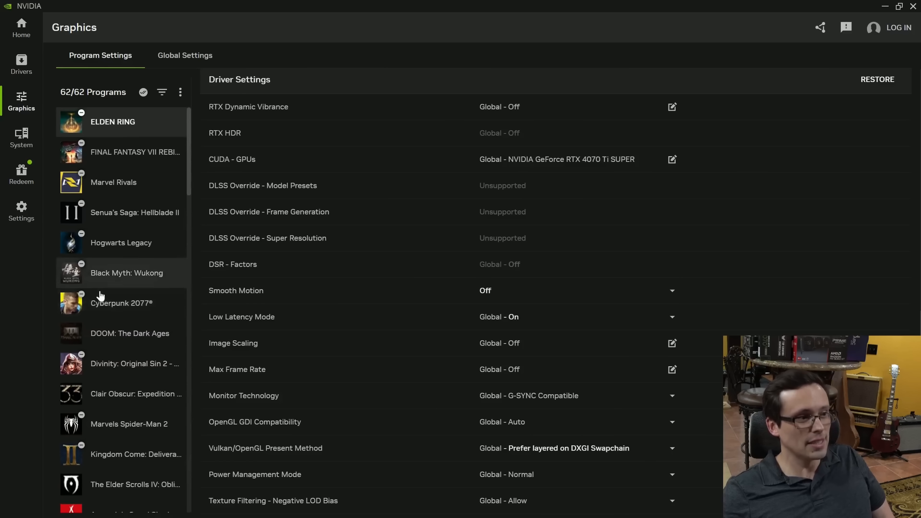
key("alt+tab")
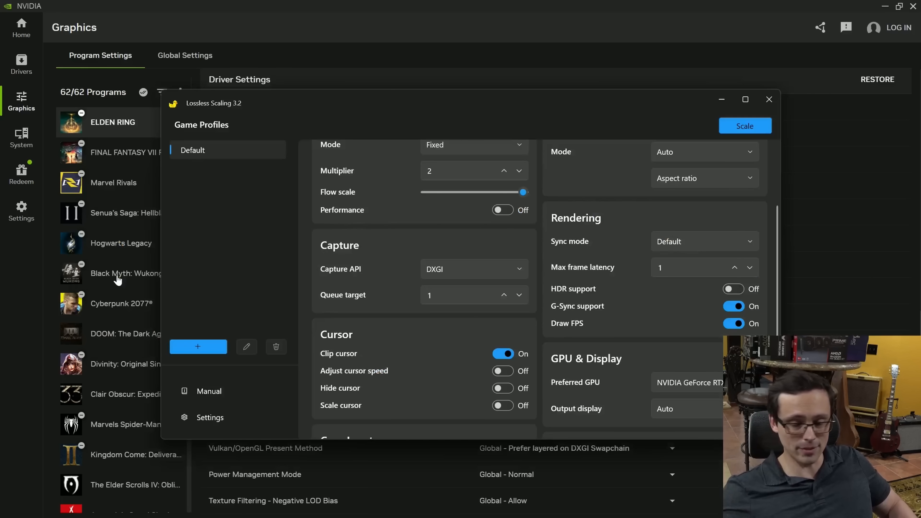
mouse_move(485, 252)
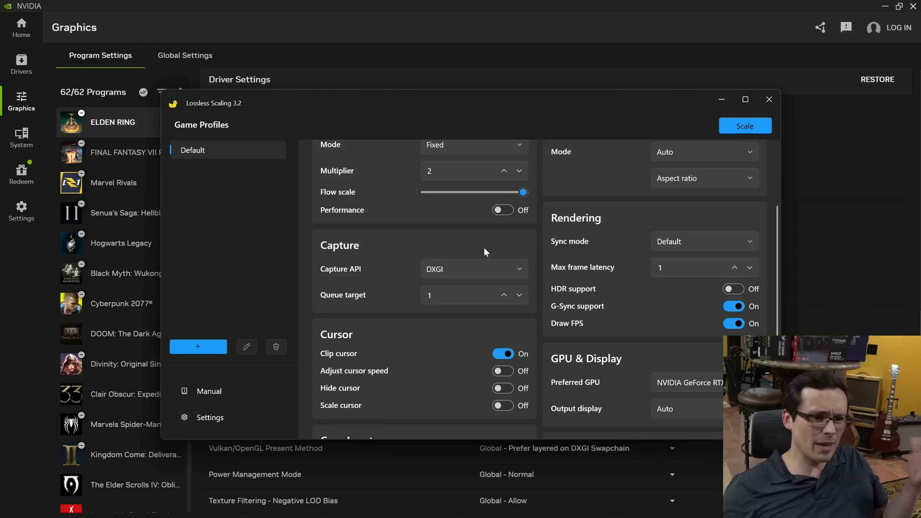
- Verify Frame Generation is LSFG 3.1 fixed at 2x, then refocus the Elden Ring window
scroll("up", 3)
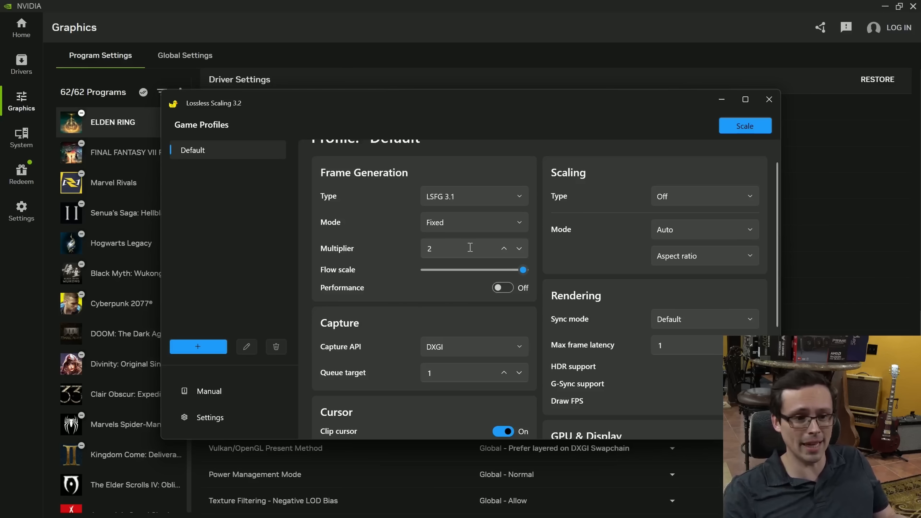
scroll("up", 3)
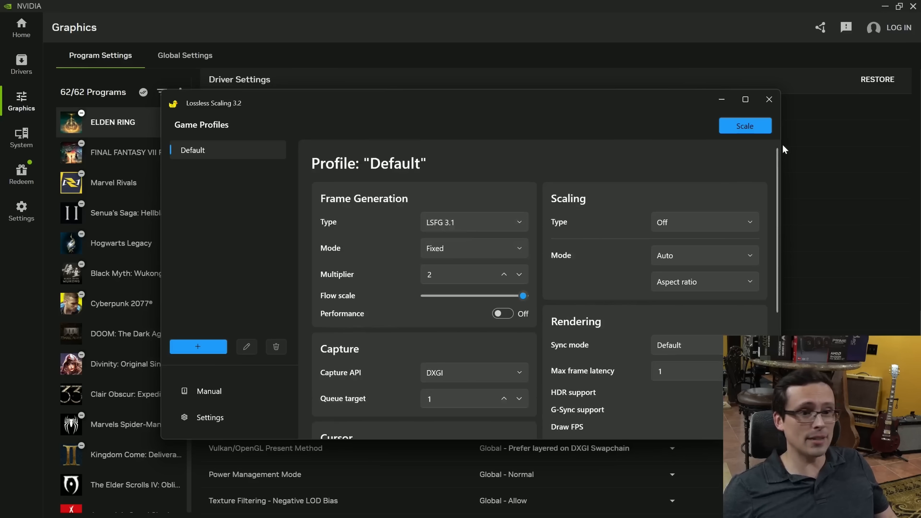
mouse_move(499, 113)
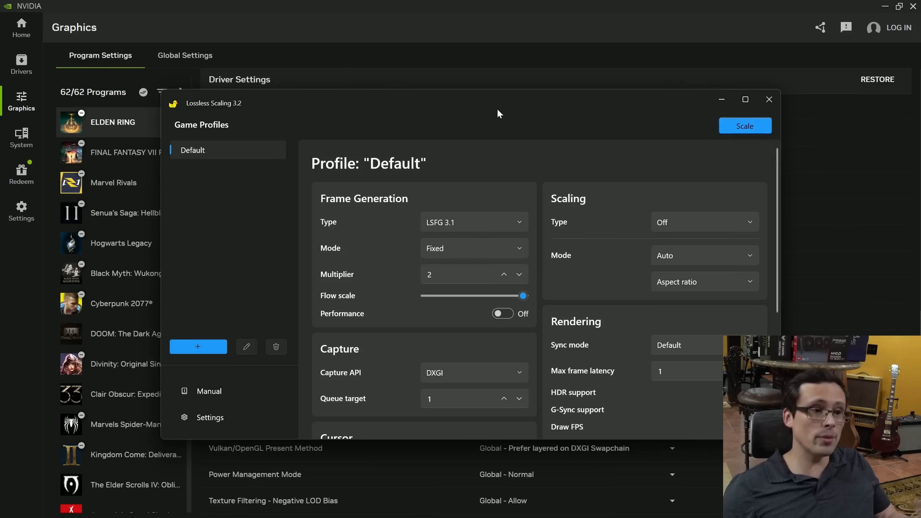
mouse_move(493, 115)
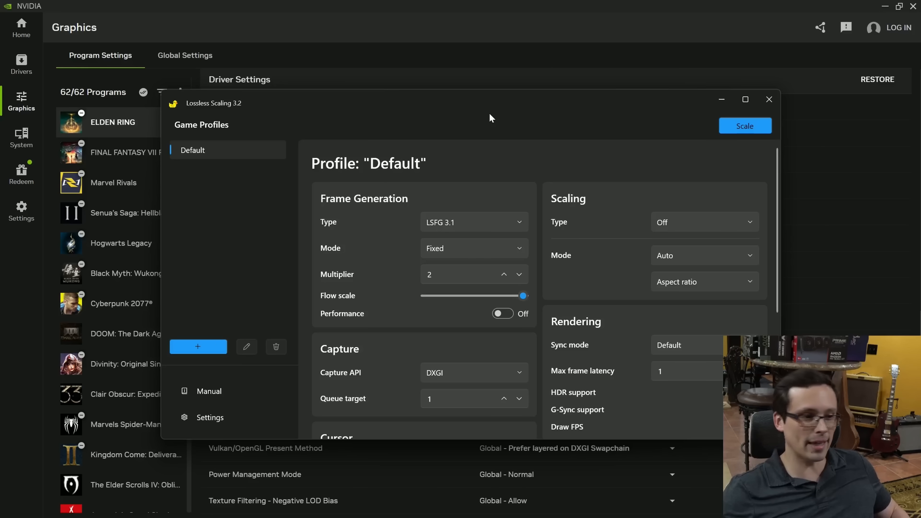
left_click(744, 126)
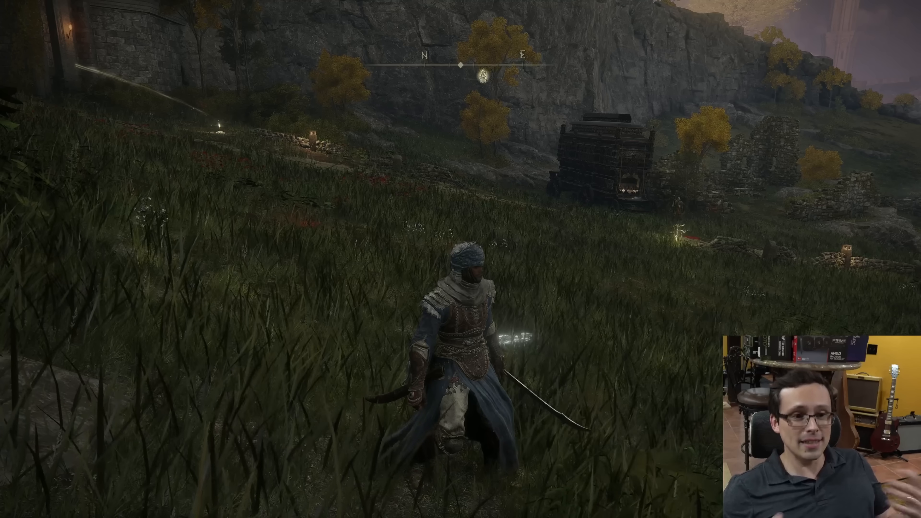